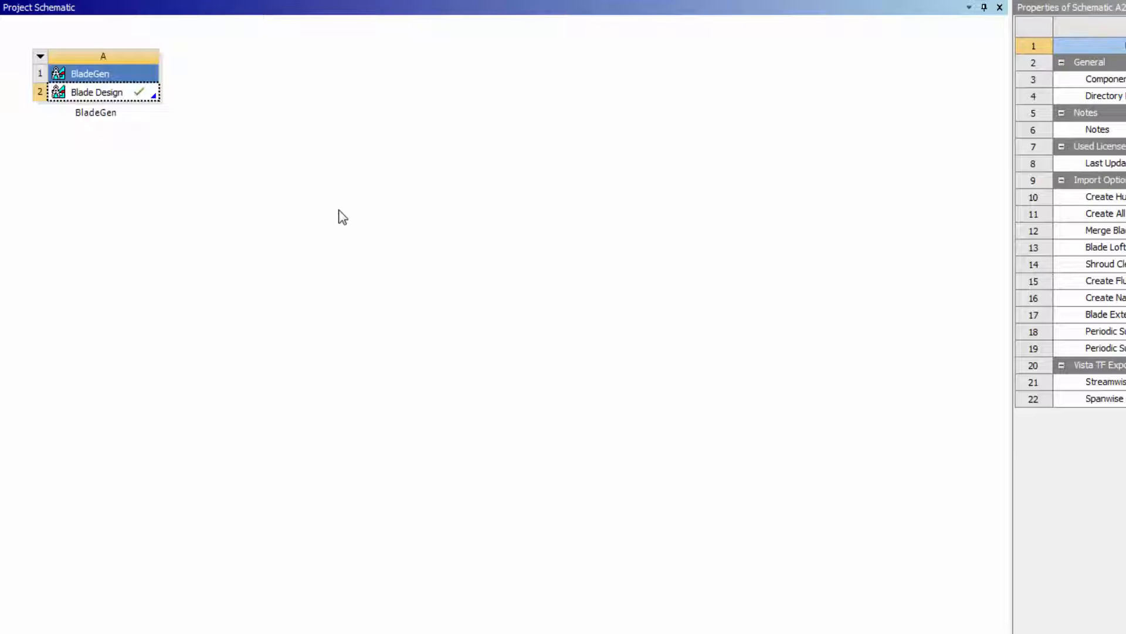
Step: Bring up the actions for the BladeGen Blade Design cell in the Workbench schematic
right_click(96, 92)
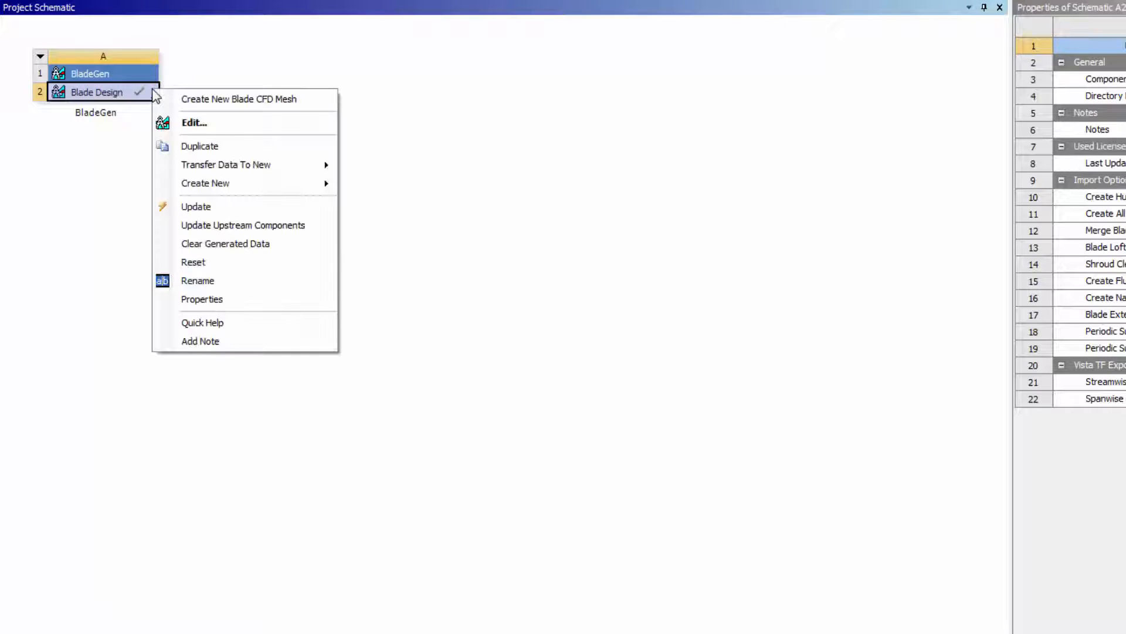
mouse_move(225, 165)
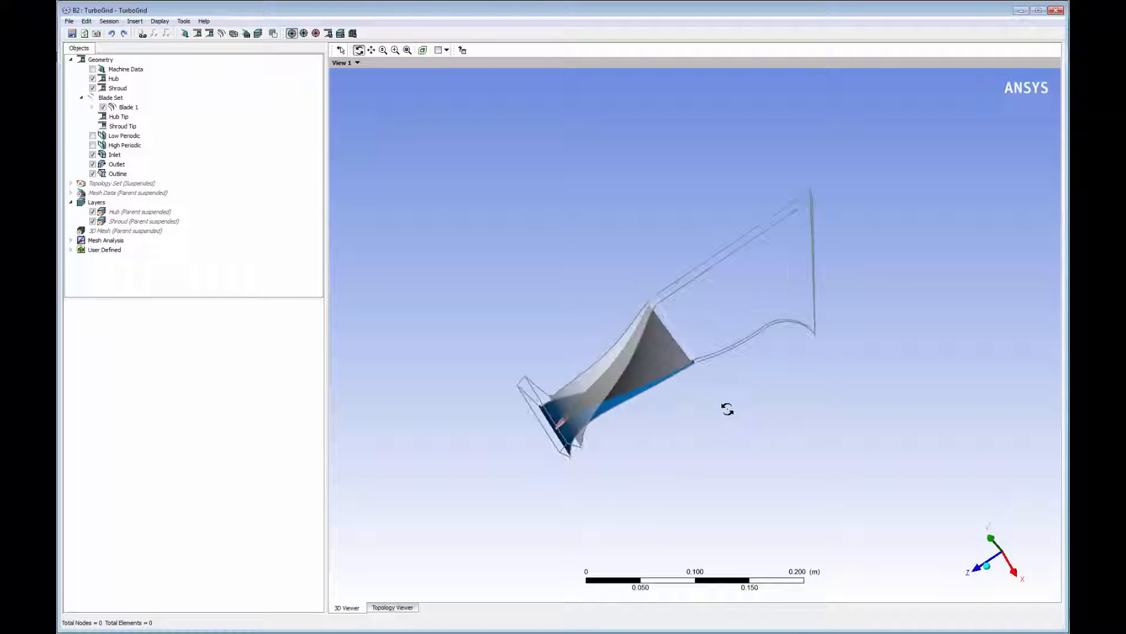
Step: Orbit the loaded blade passage geometry in the 3D viewer
drag(728, 410, 602, 353)
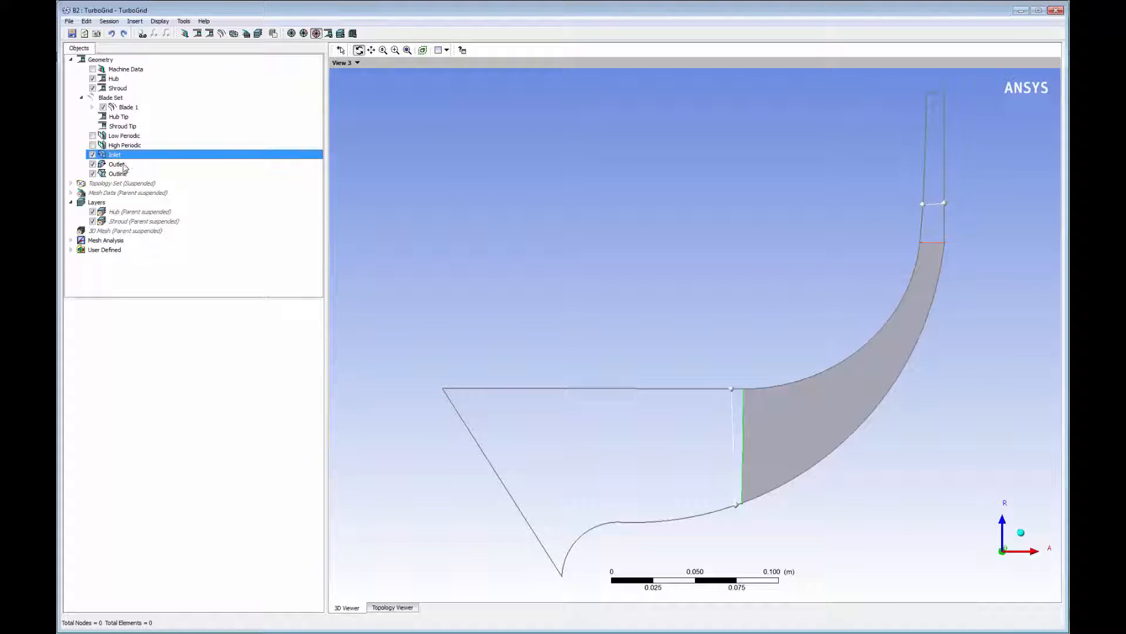
Step: Set the outlet parametric location to 0.5 at hub and 0.5 at shroud and apply
click(115, 163)
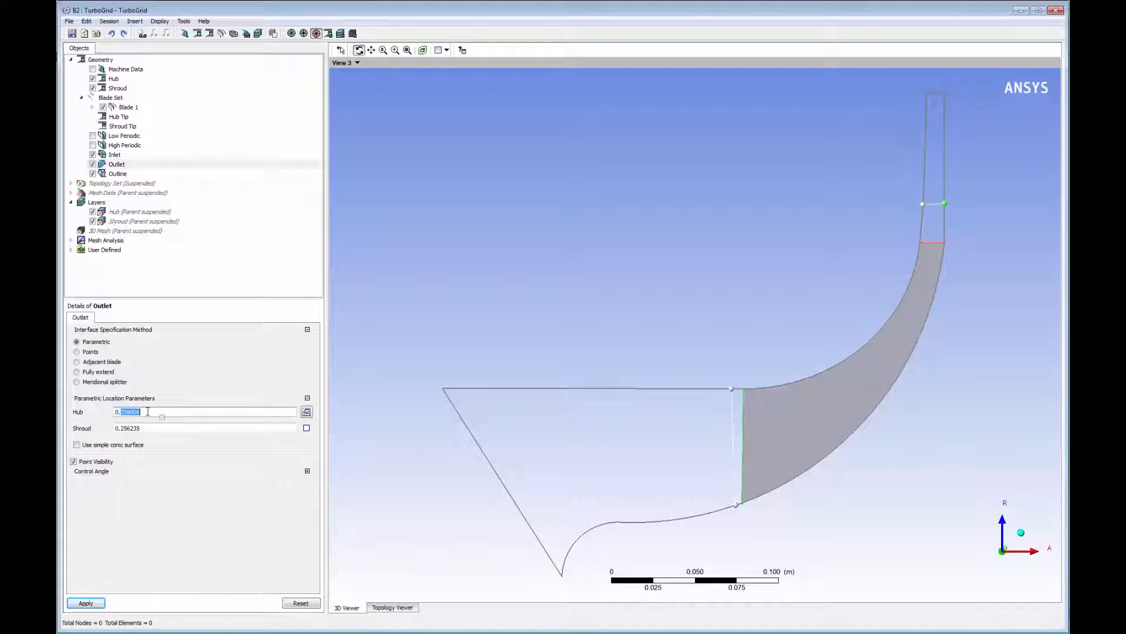
text(0.5)
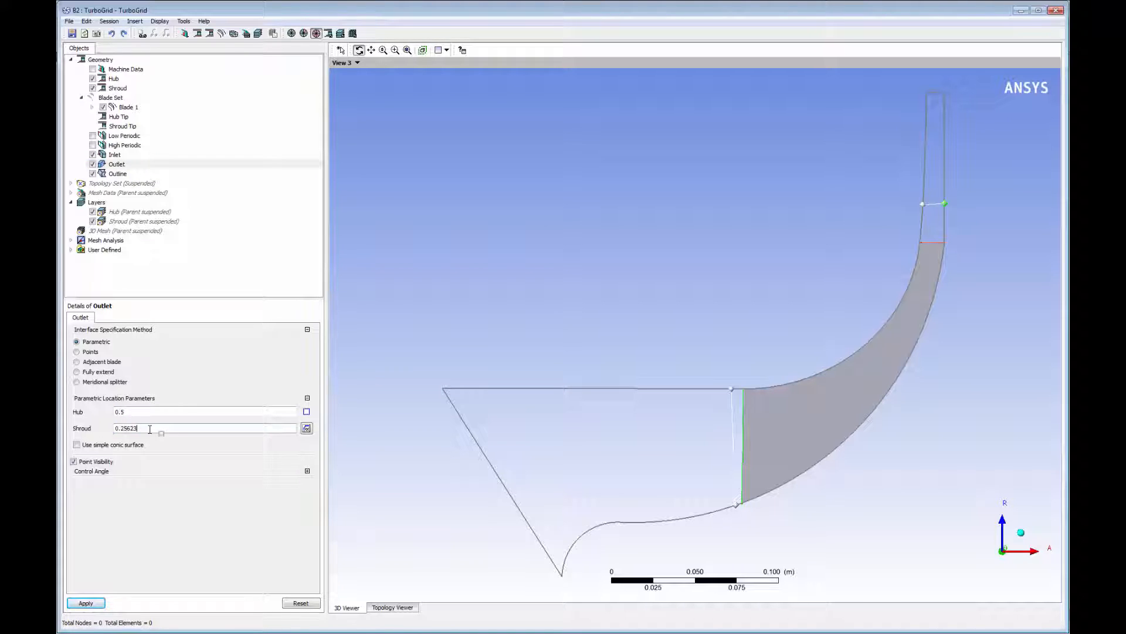
text(0.5)
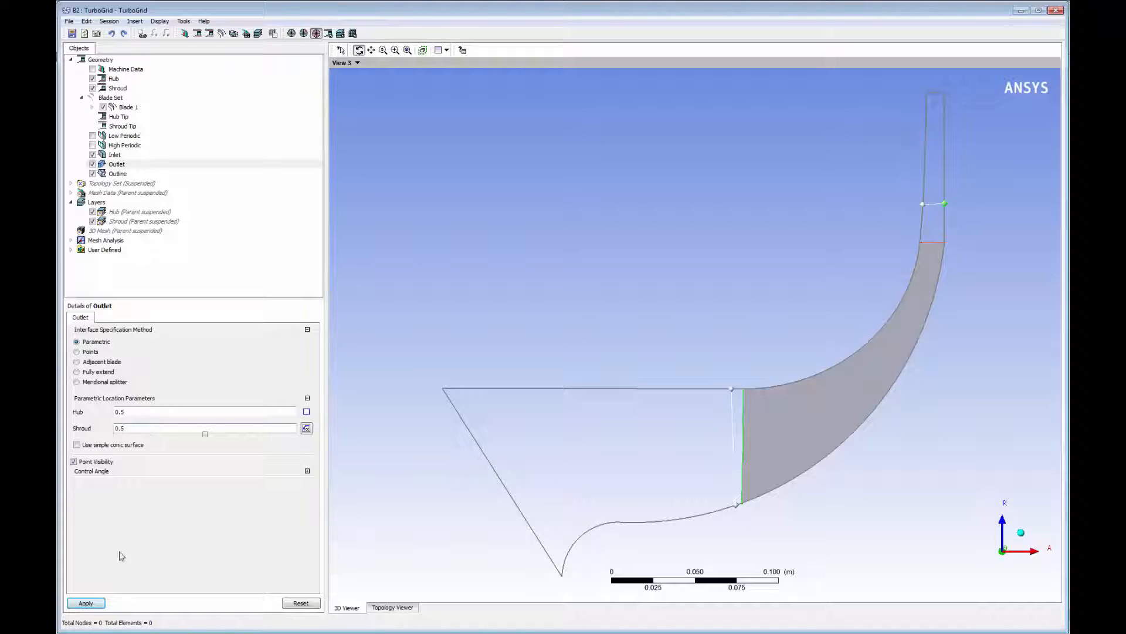
click(86, 603)
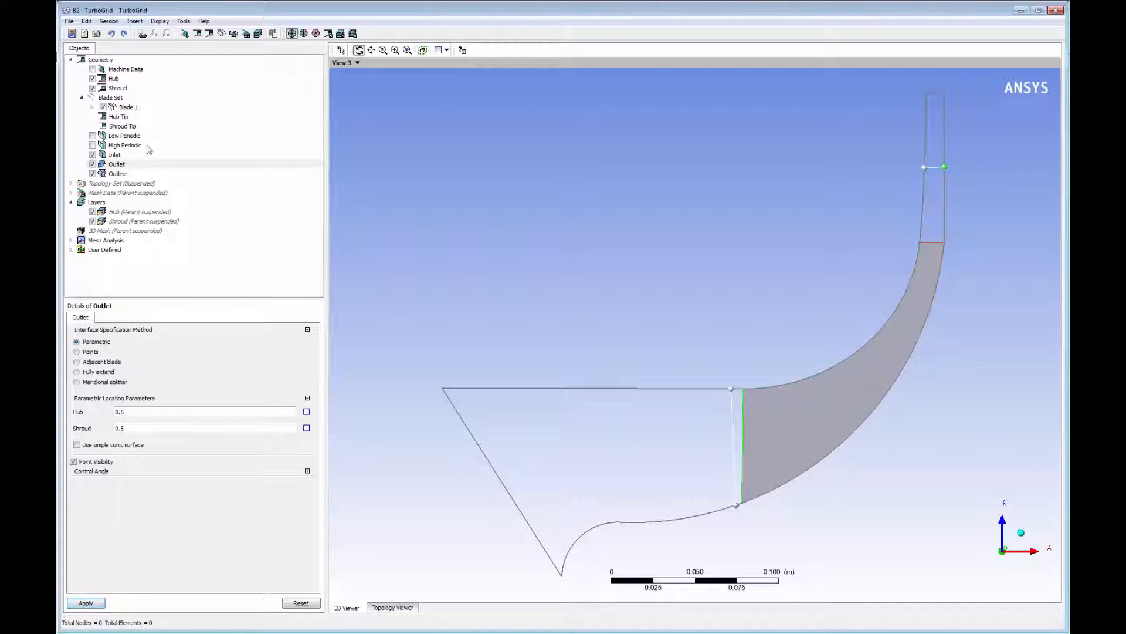
Step: Override upstream tip geometry and give the shroud tip a 3 mm normal-distance clearance
click(122, 125)
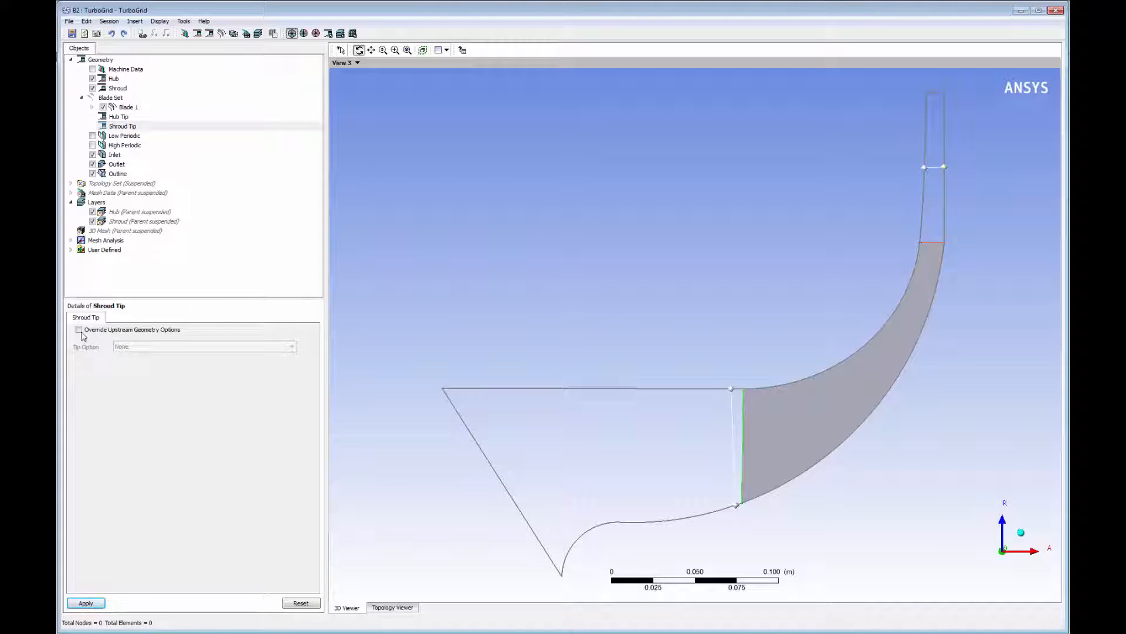
click(79, 328)
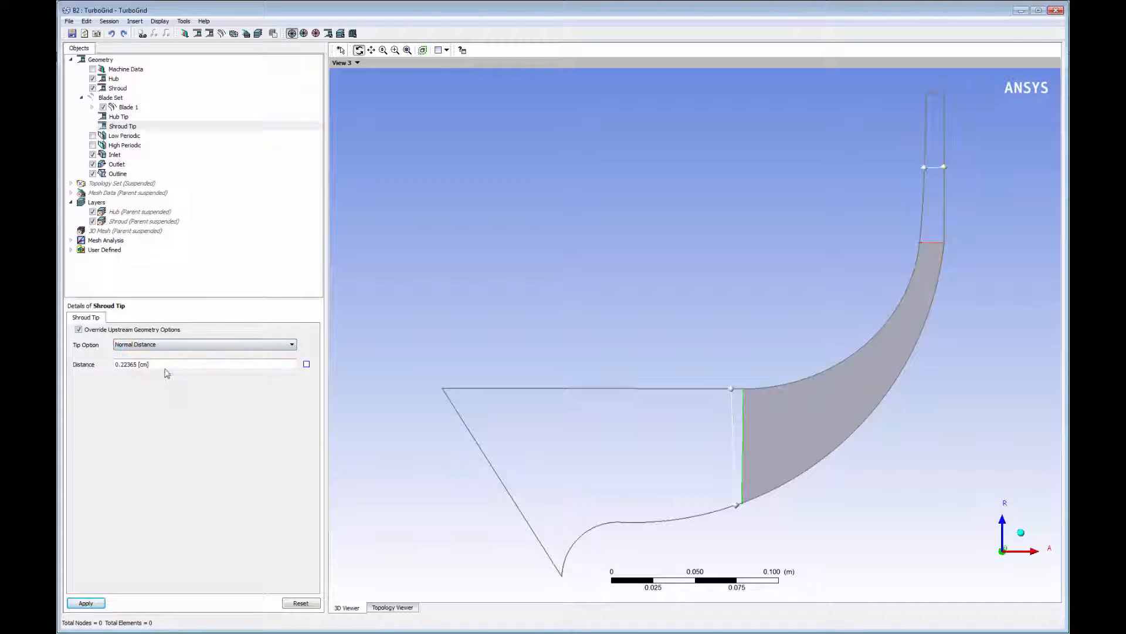
click(291, 364)
text(3 [mm)
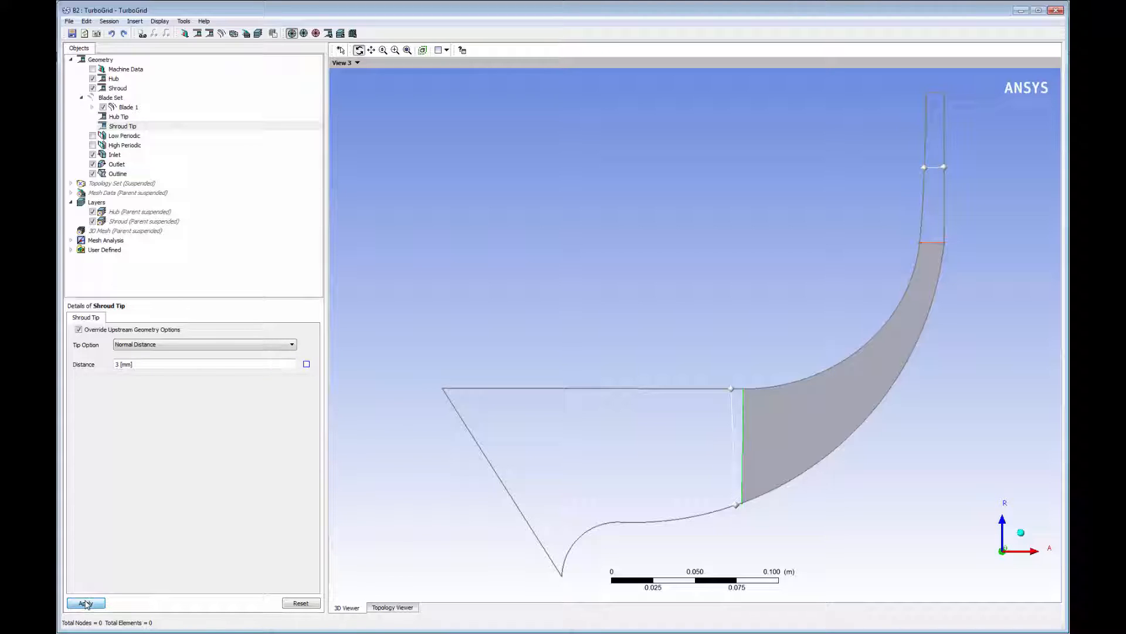
click(85, 603)
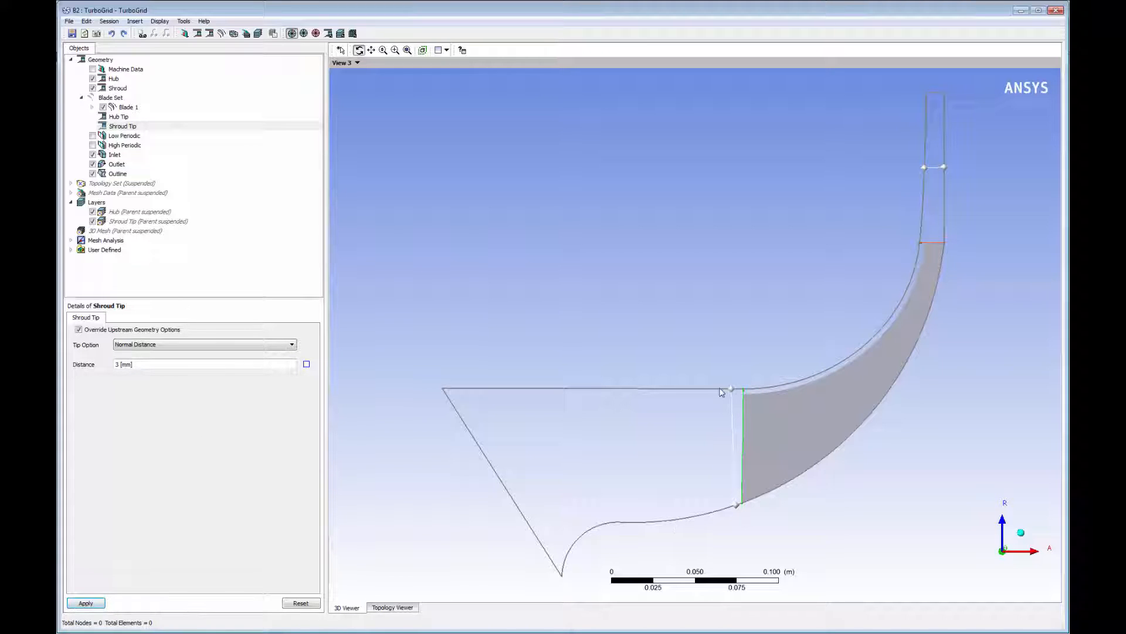
Step: Resume topology set updates and view the hub and shroud layer meshes in the 3D viewport
right_click(118, 183)
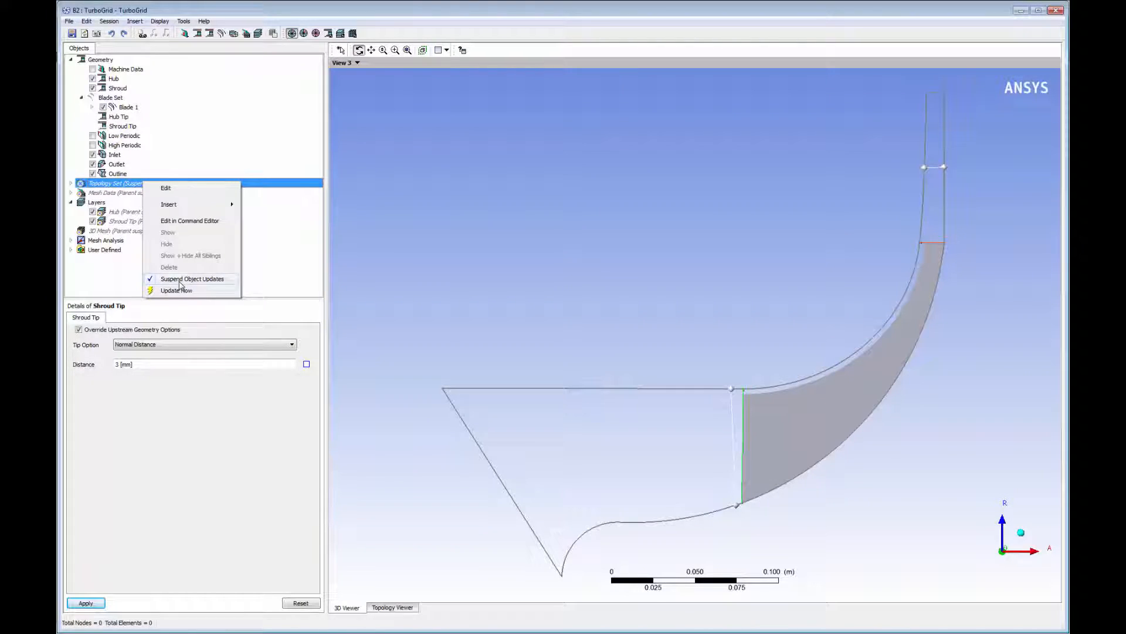
click(176, 291)
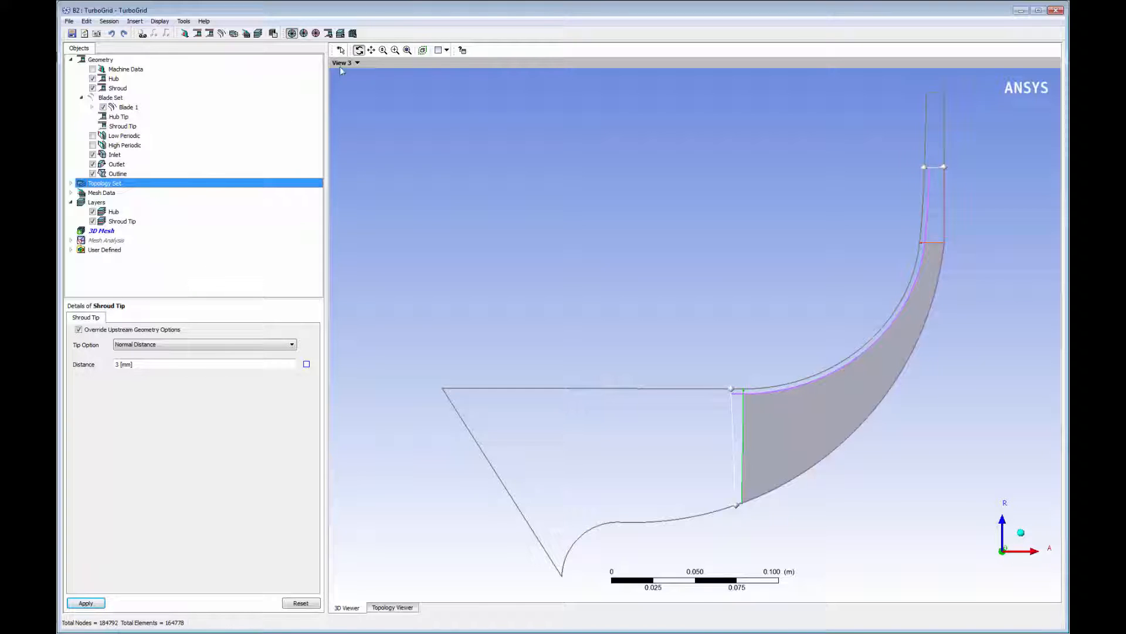
click(347, 63)
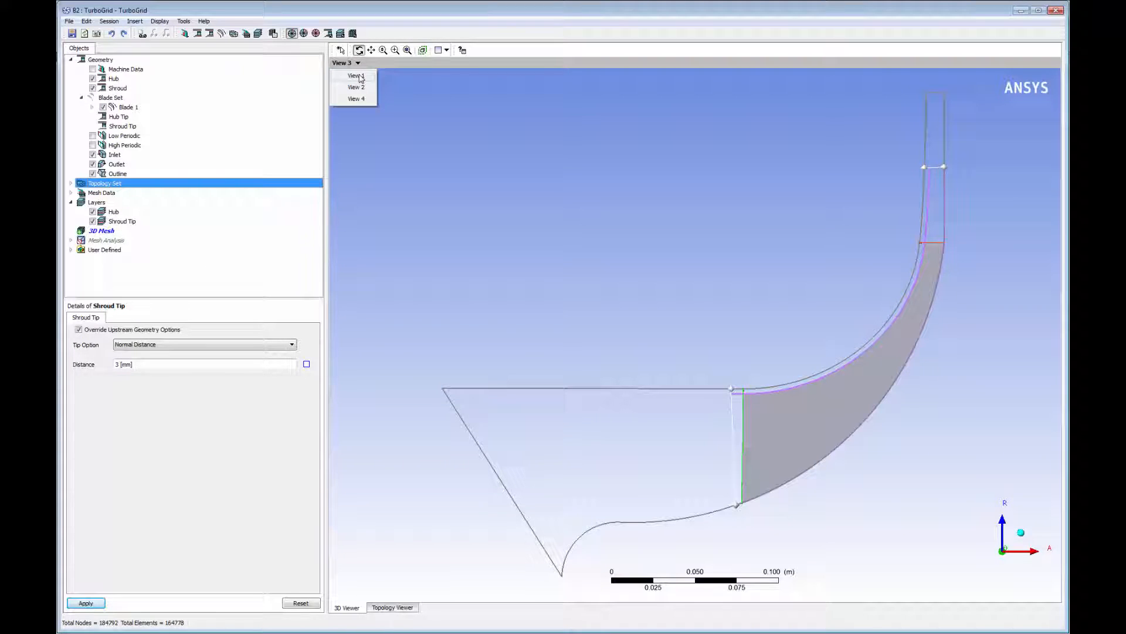
click(354, 75)
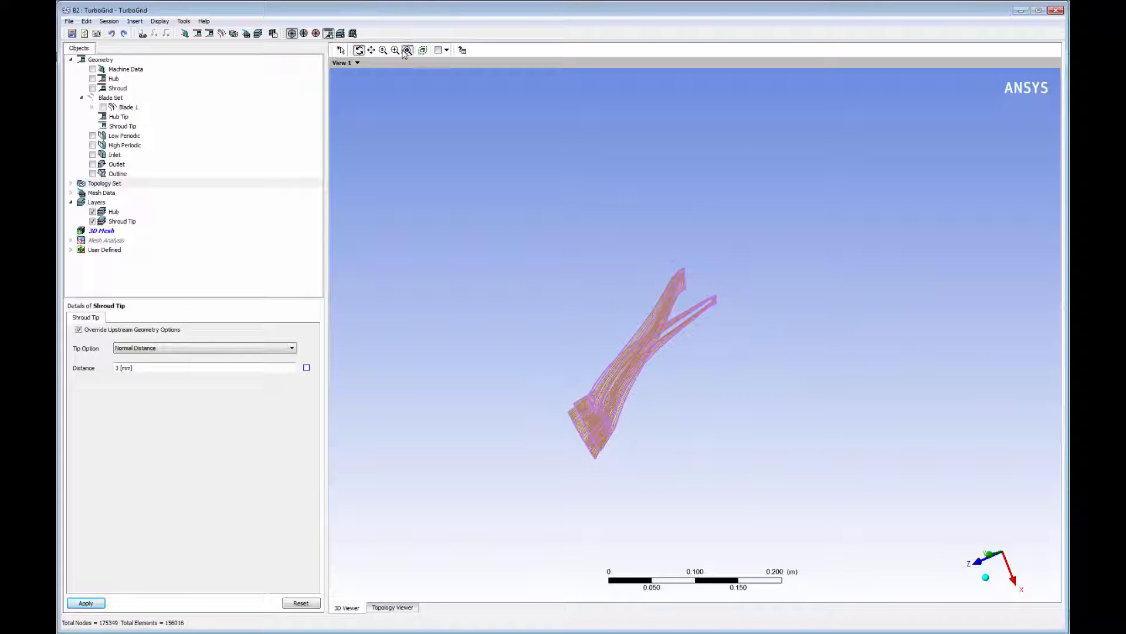
drag(633, 359, 725, 288)
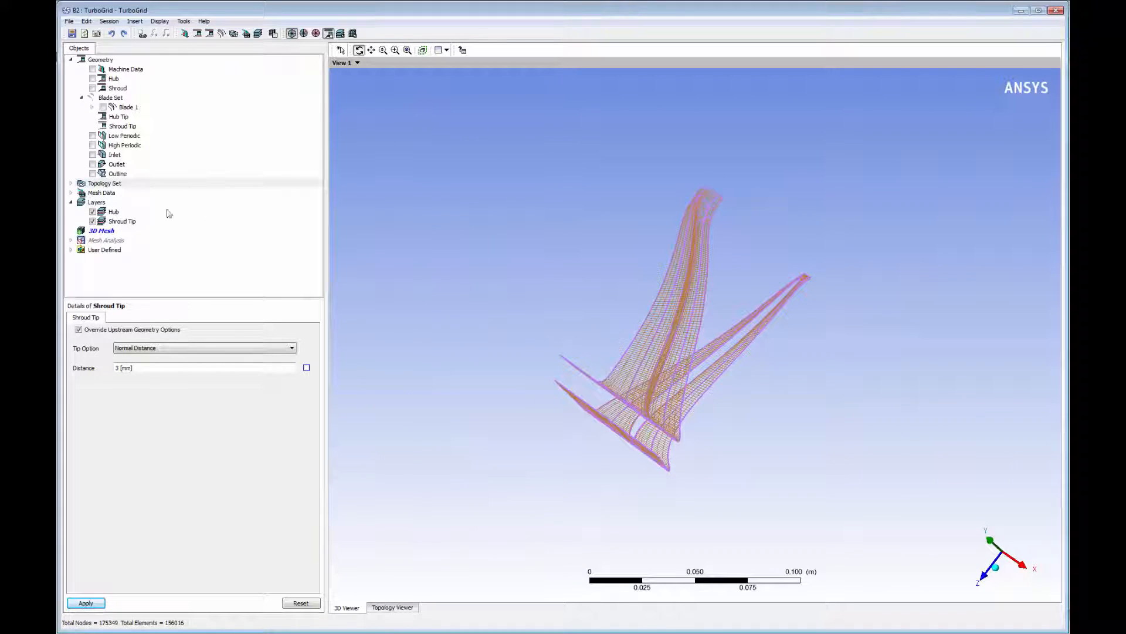
Step: Create the 3D passage mesh and display the hub and another passage mesh surface
right_click(101, 230)
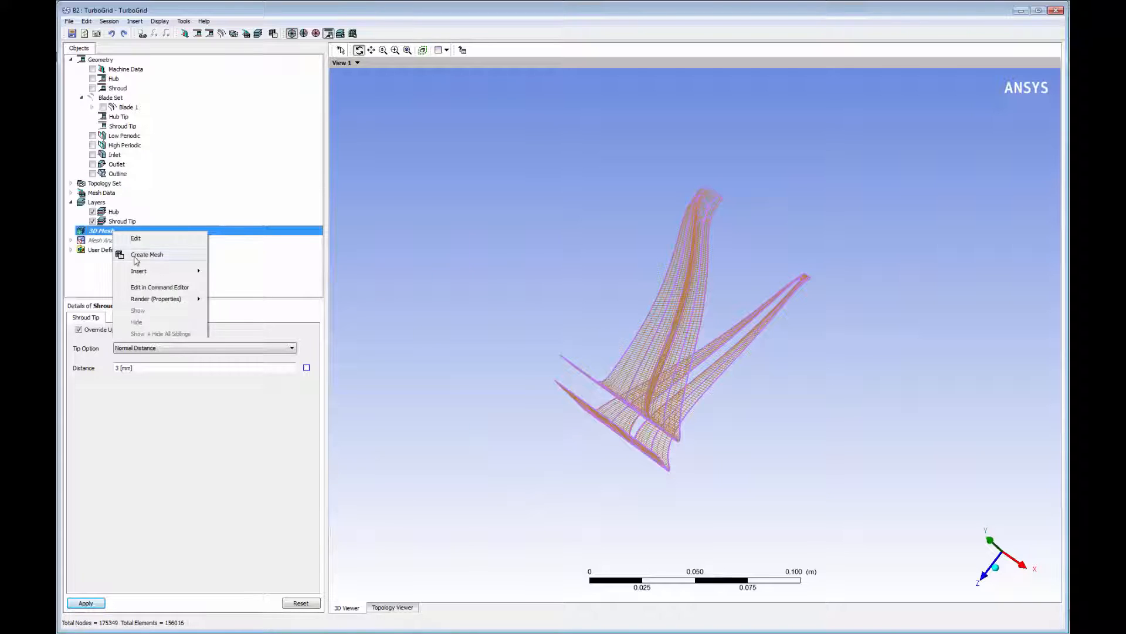
click(147, 255)
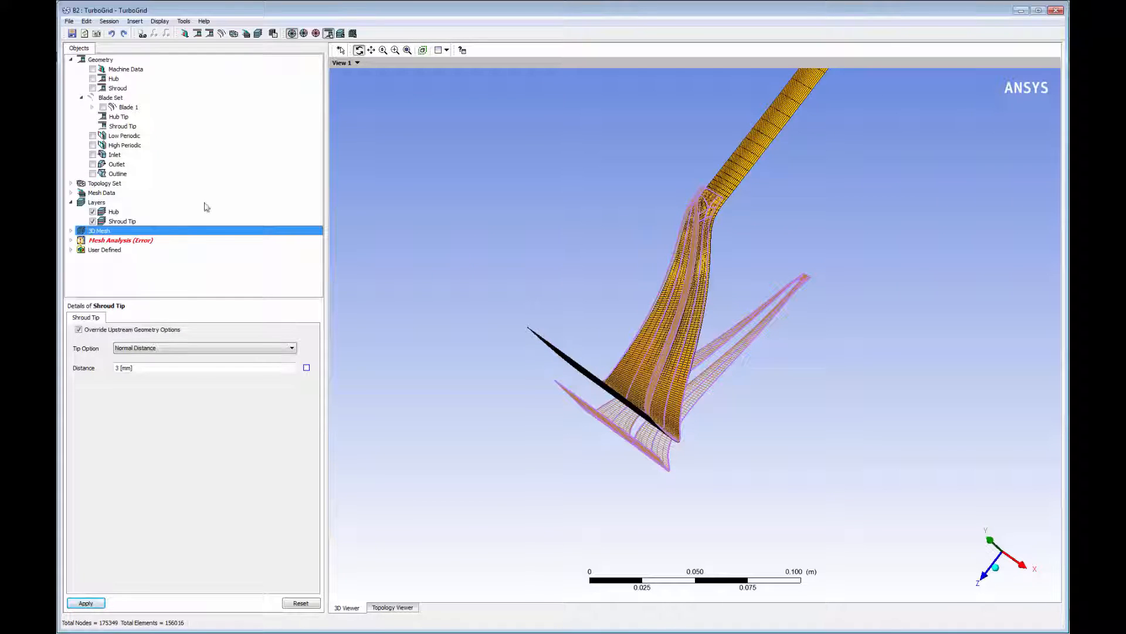
click(70, 230)
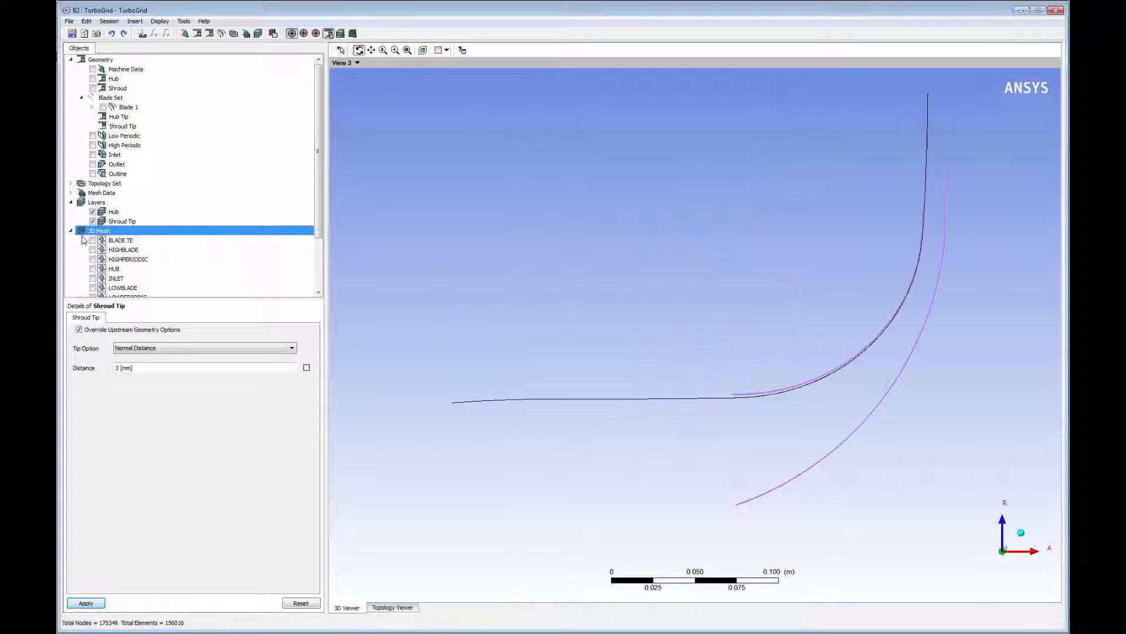
click(91, 249)
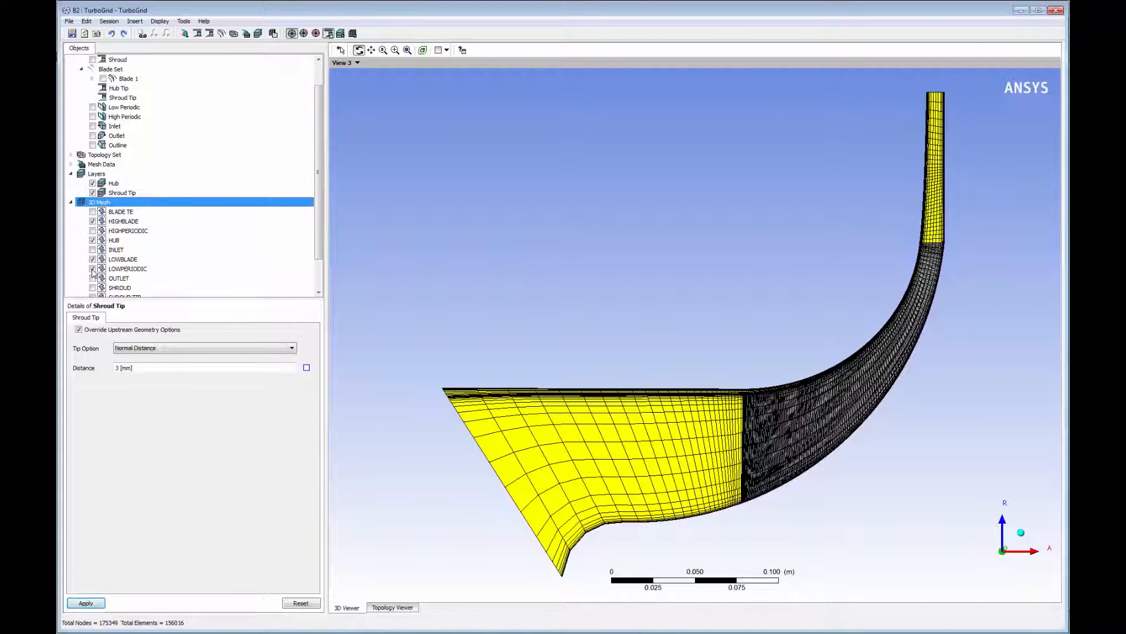
click(100, 127)
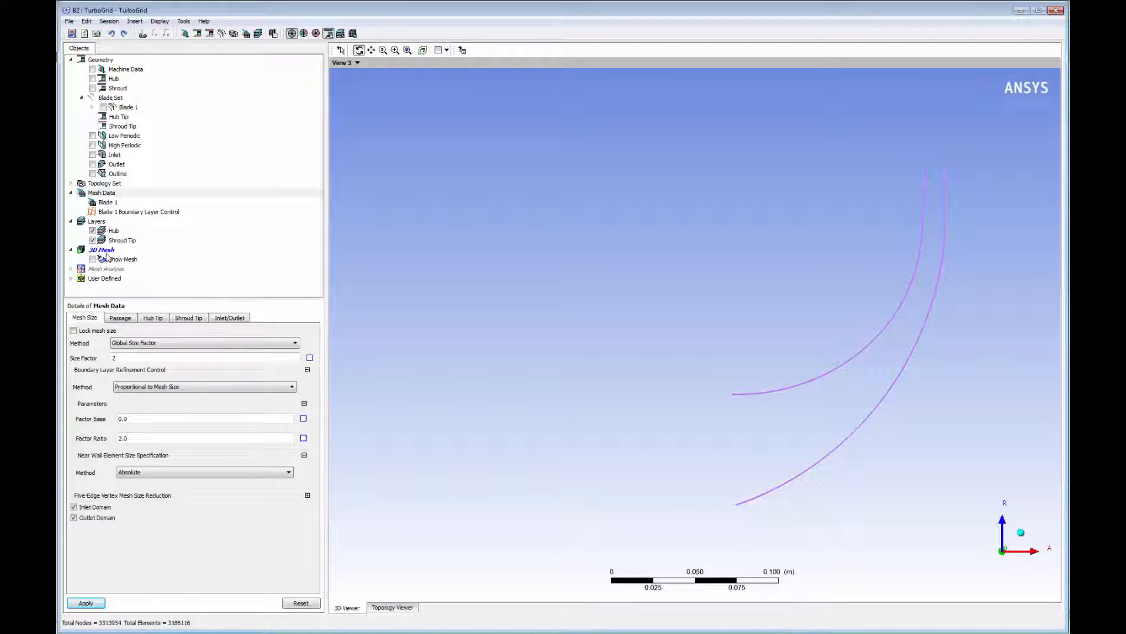
Step: Regenerate the 3D mesh and apply a boundary layer factor base of 1
right_click(101, 249)
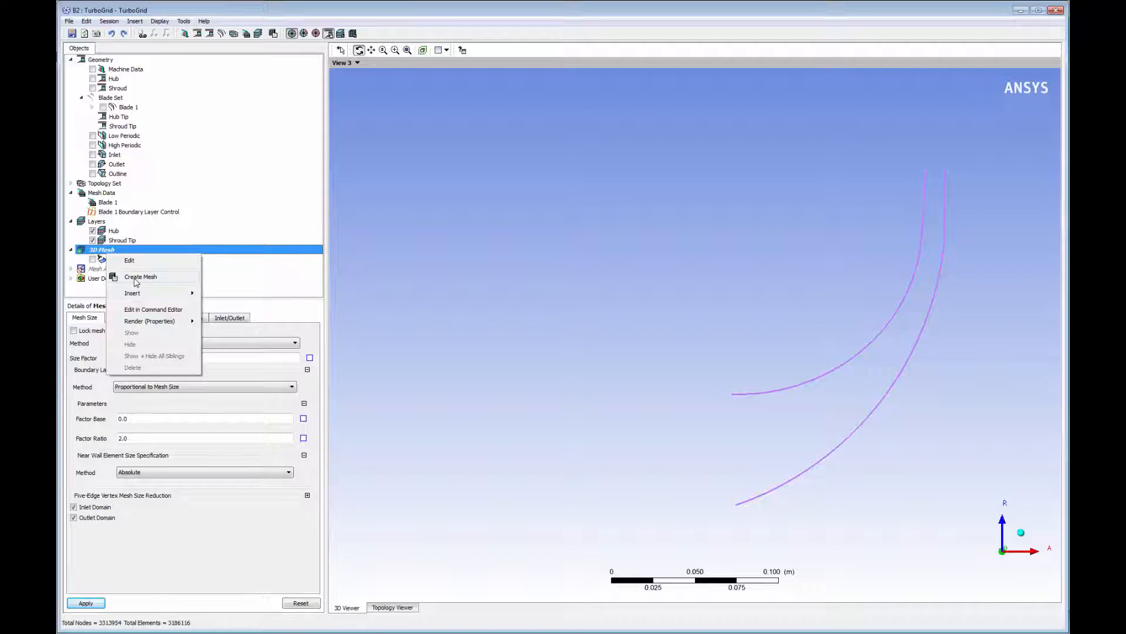
click(140, 276)
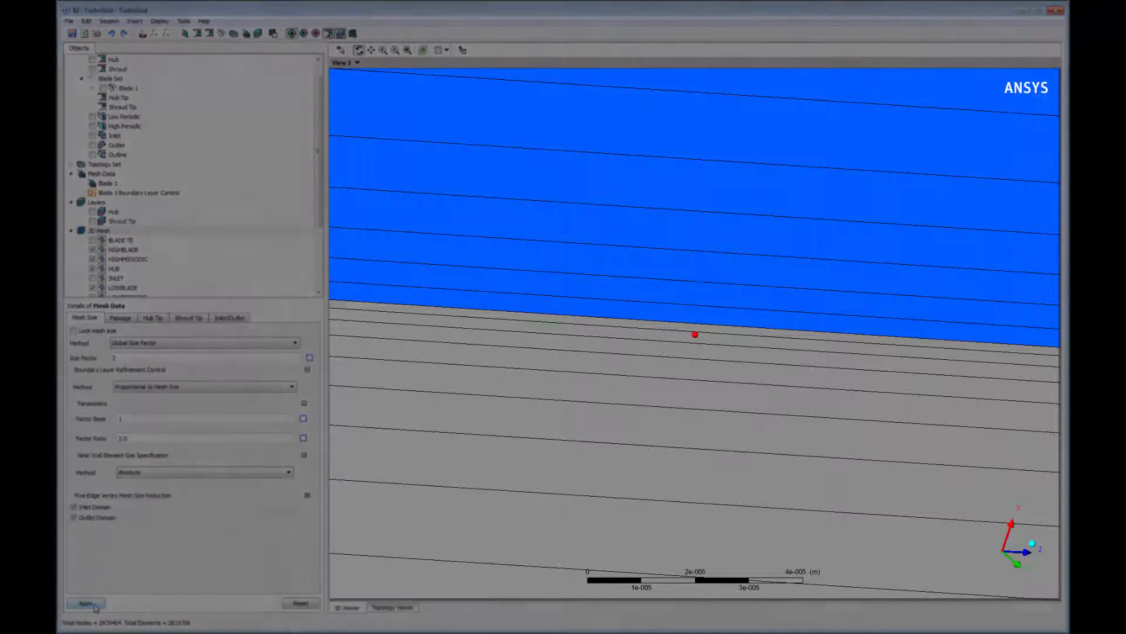
click(86, 604)
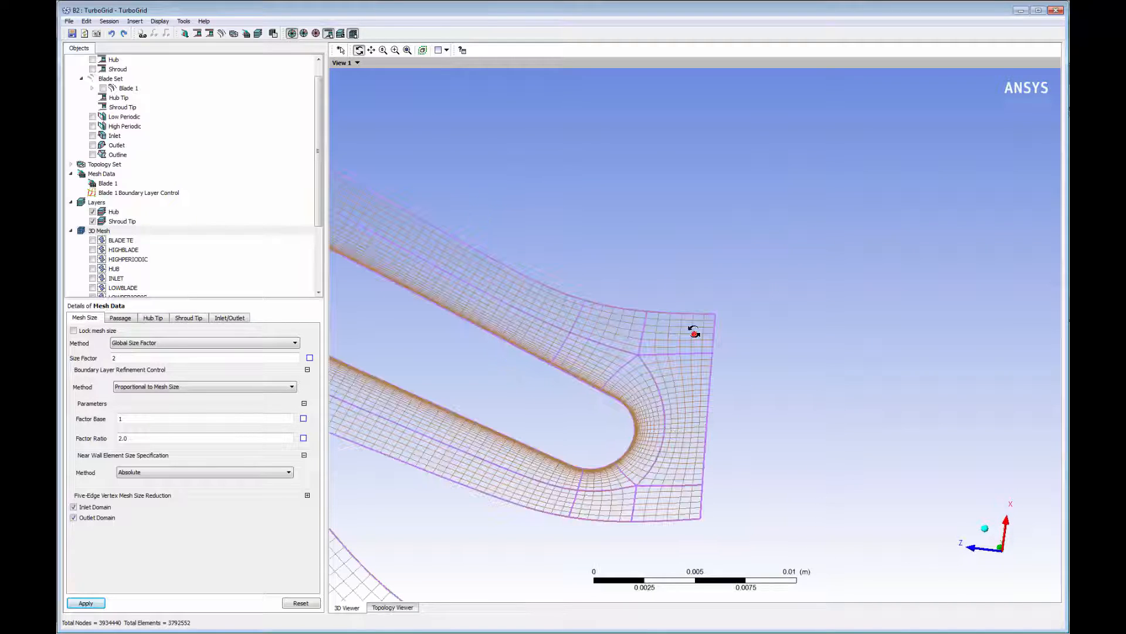
Step: Orbit the refined passage mesh to inspect the blade edge from close up and from the side
drag(693, 331, 559, 290)
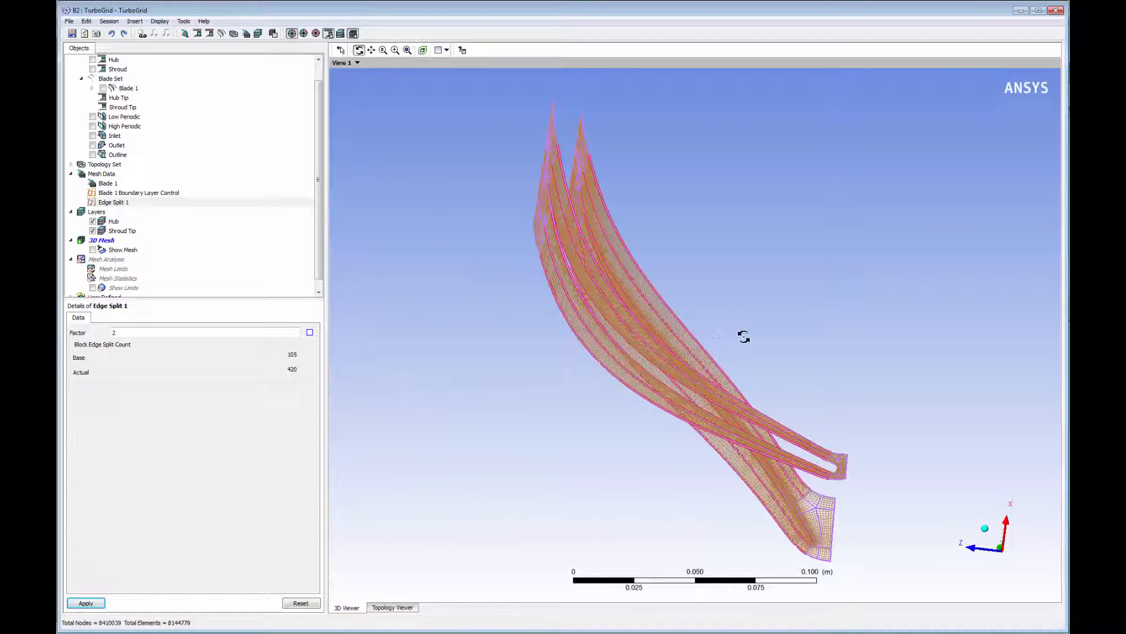
drag(744, 337, 668, 355)
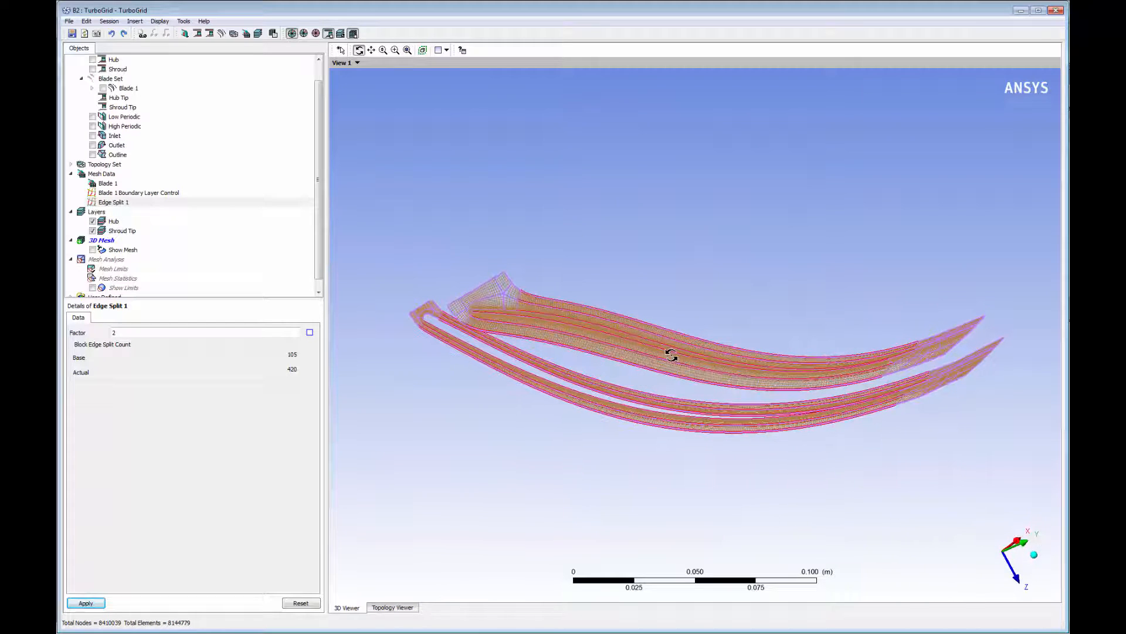
right_click(100, 239)
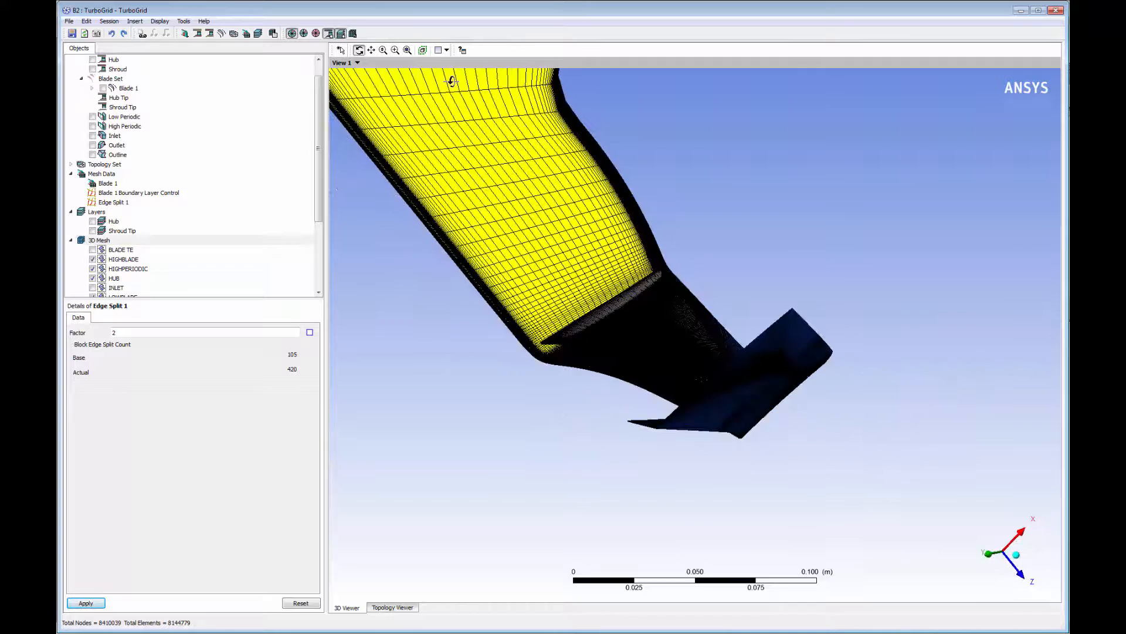
Step: Review the mesh quality statistics flagging face angle, volume ratio and edge length ratio
drag(453, 82, 657, 415)
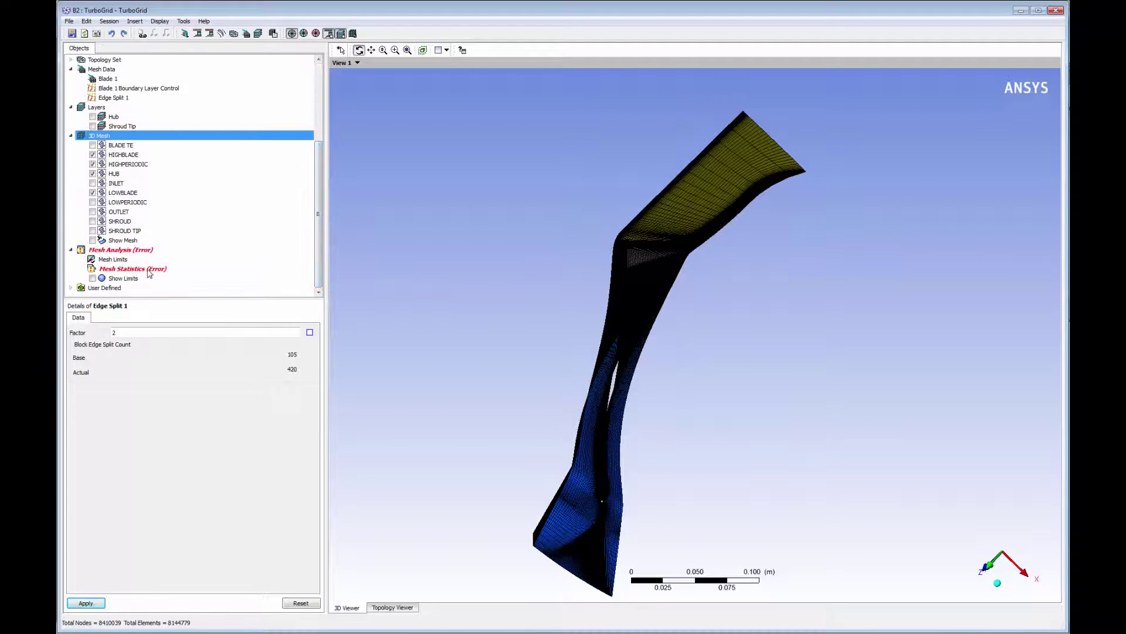
double_click(131, 267)
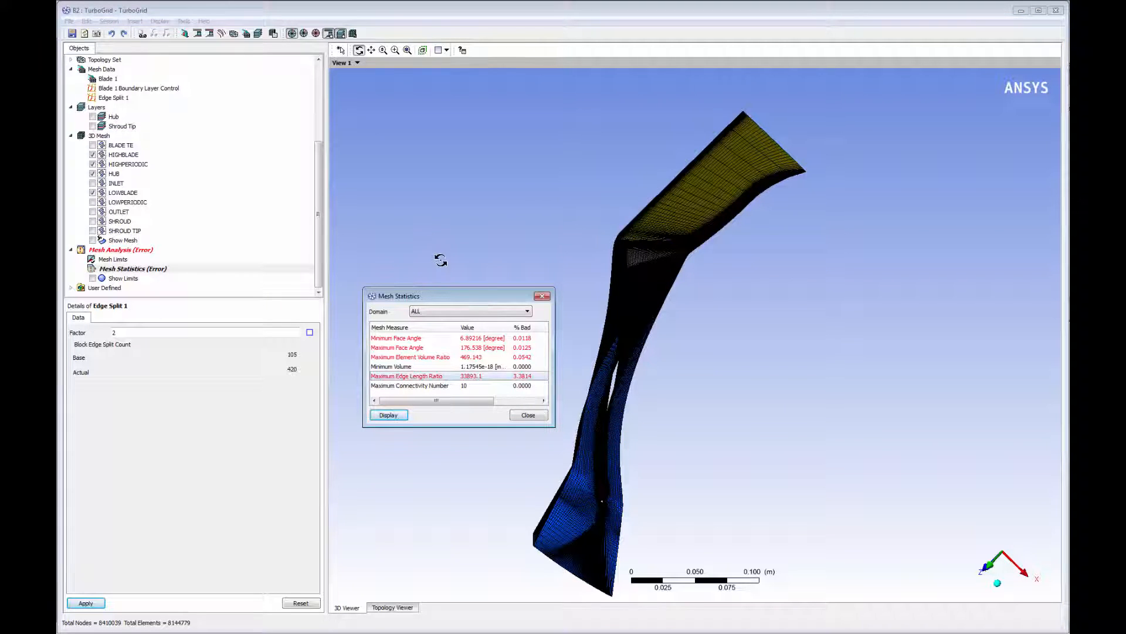
mouse_move(215, 233)
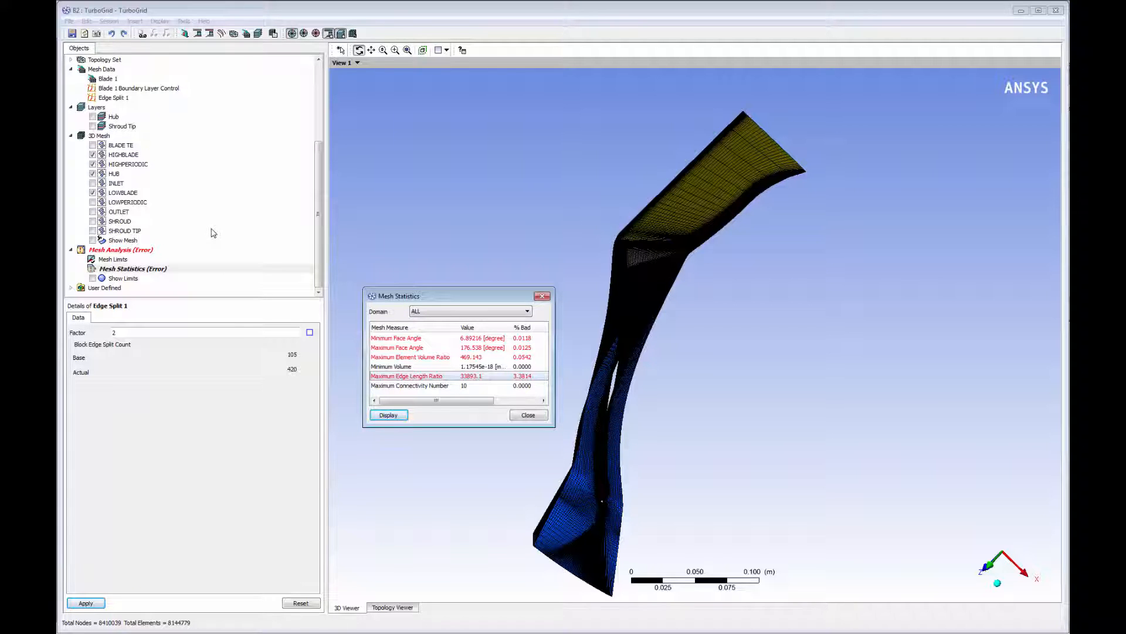
click(101, 96)
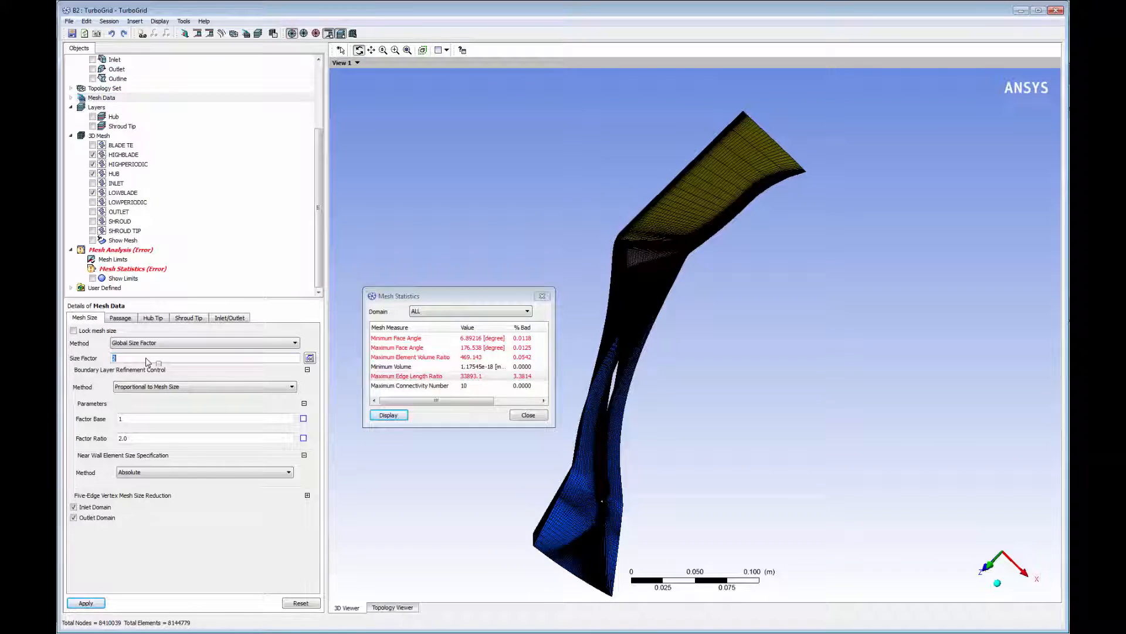
Step: Set size factor 1.2 and boundary layer factor base 0.5 and apply to regenerate the mesh
text(1.2)
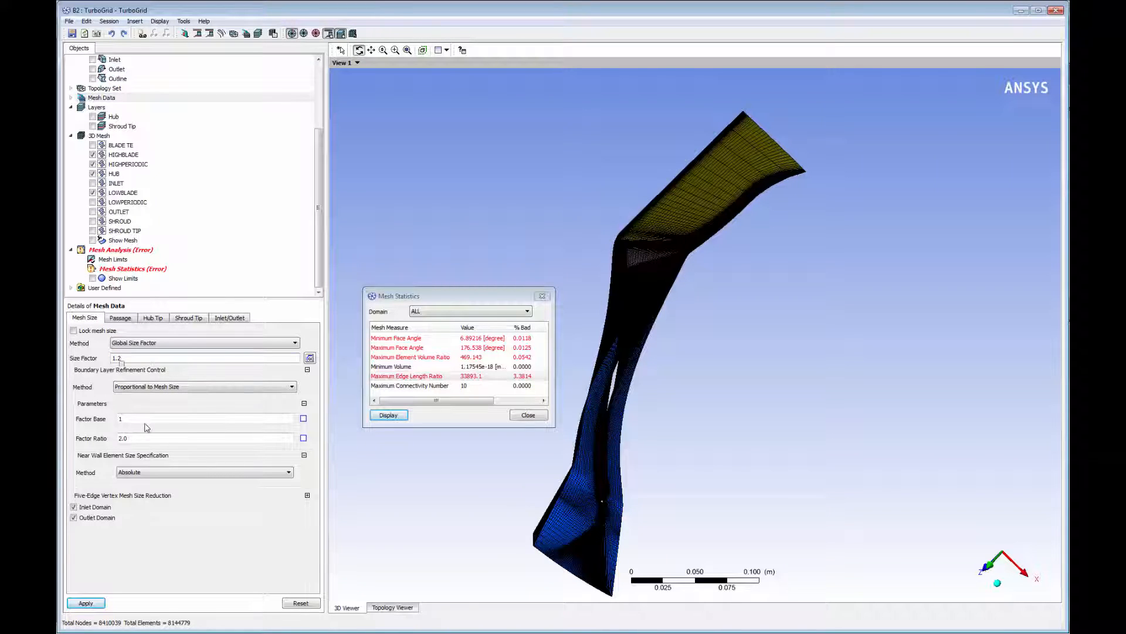
text(.5)
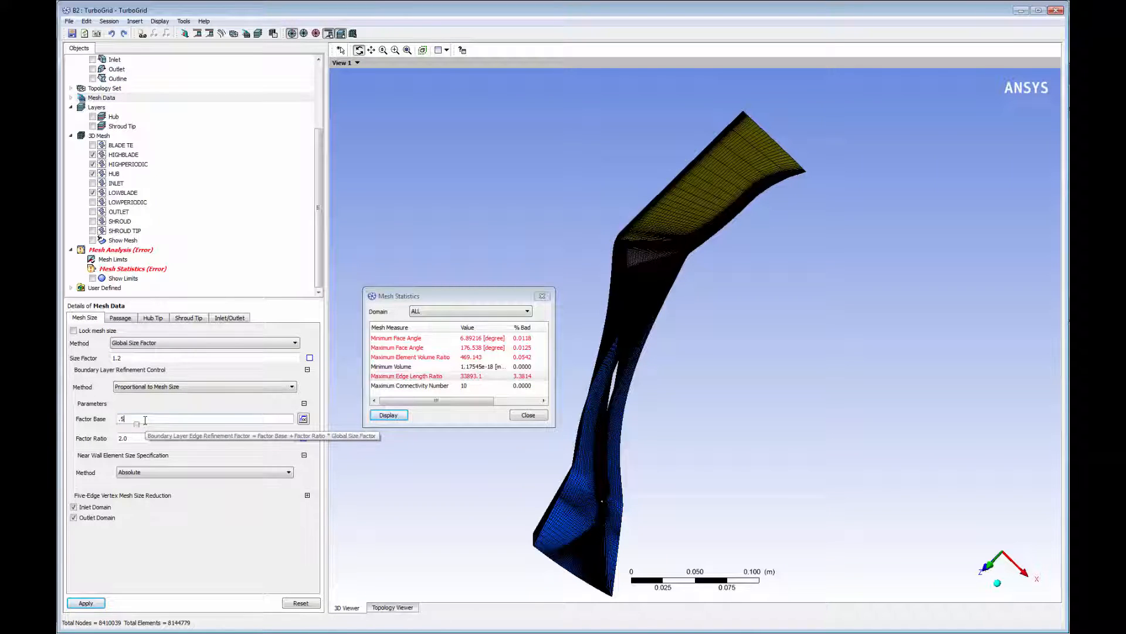
click(85, 603)
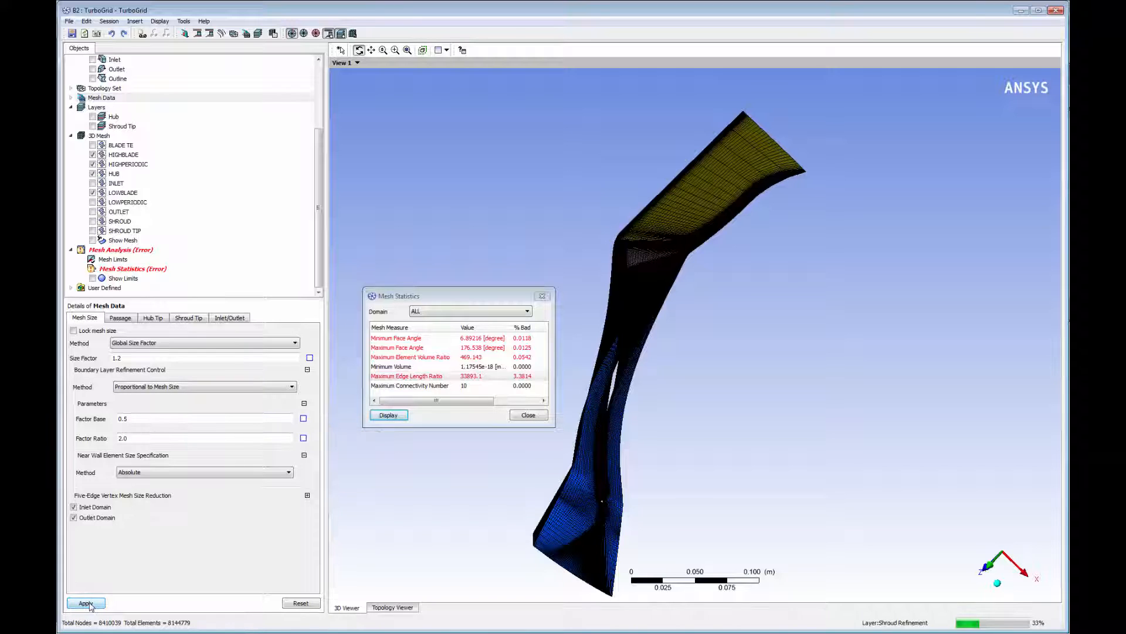
click(87, 603)
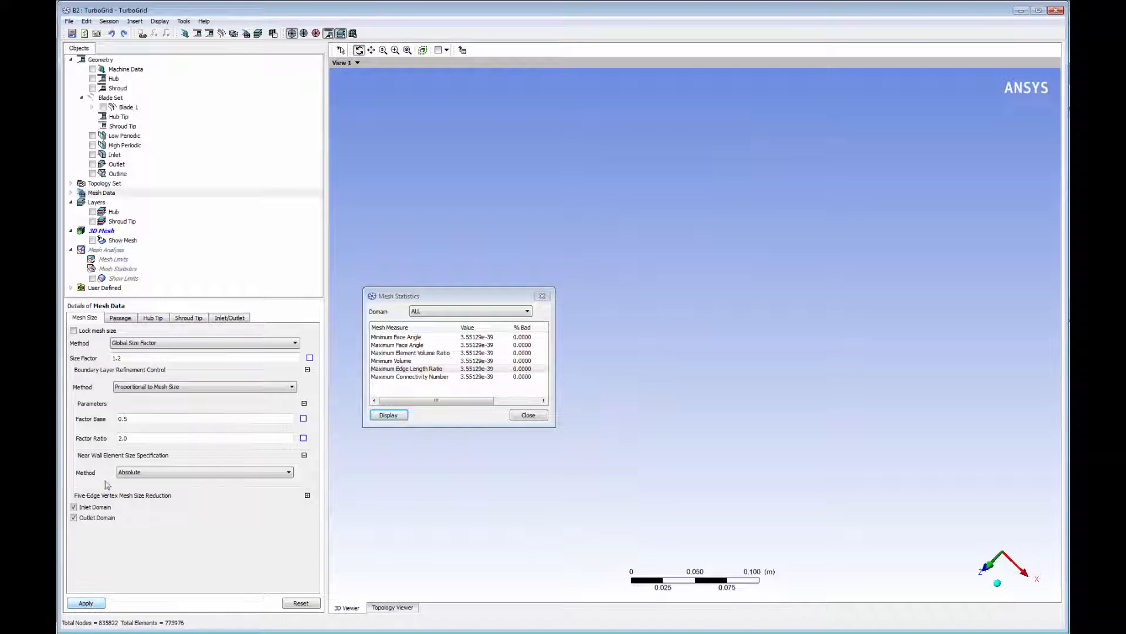
Step: Update the 3D Mesh from the object tree and inspect the regenerated ~836,000-node mesh
right_click(100, 230)
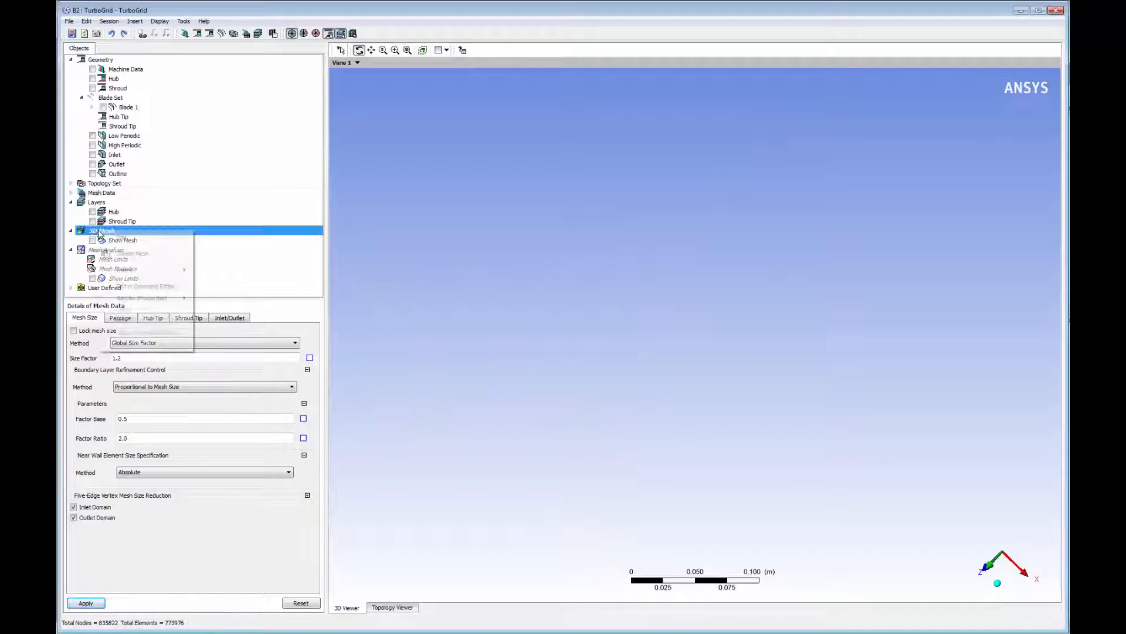
click(122, 239)
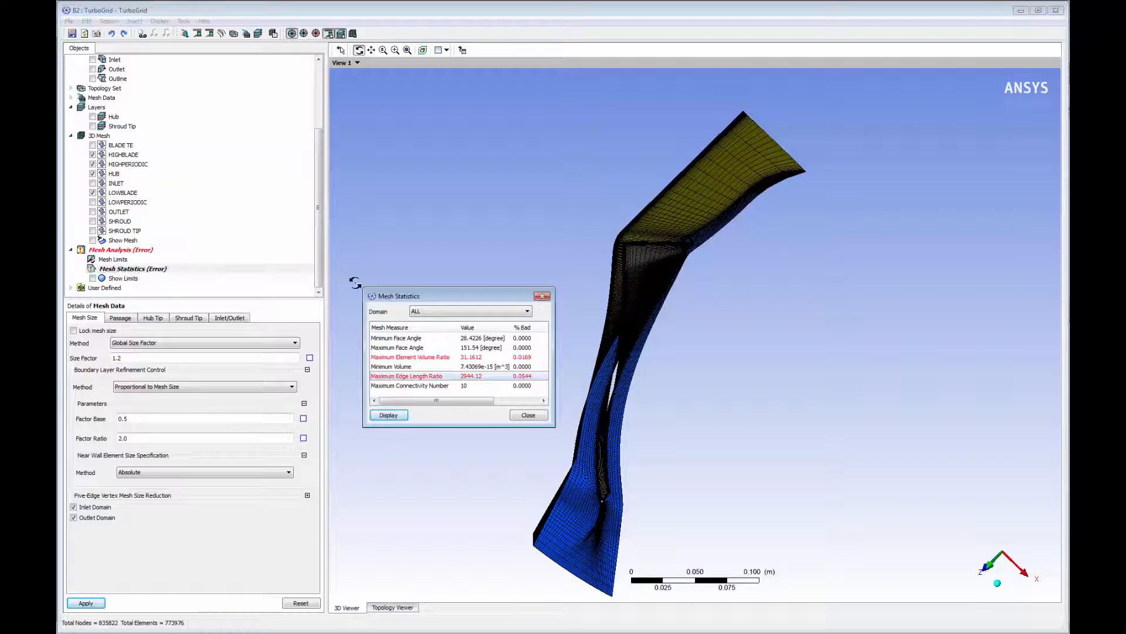
drag(397, 296, 300, 235)
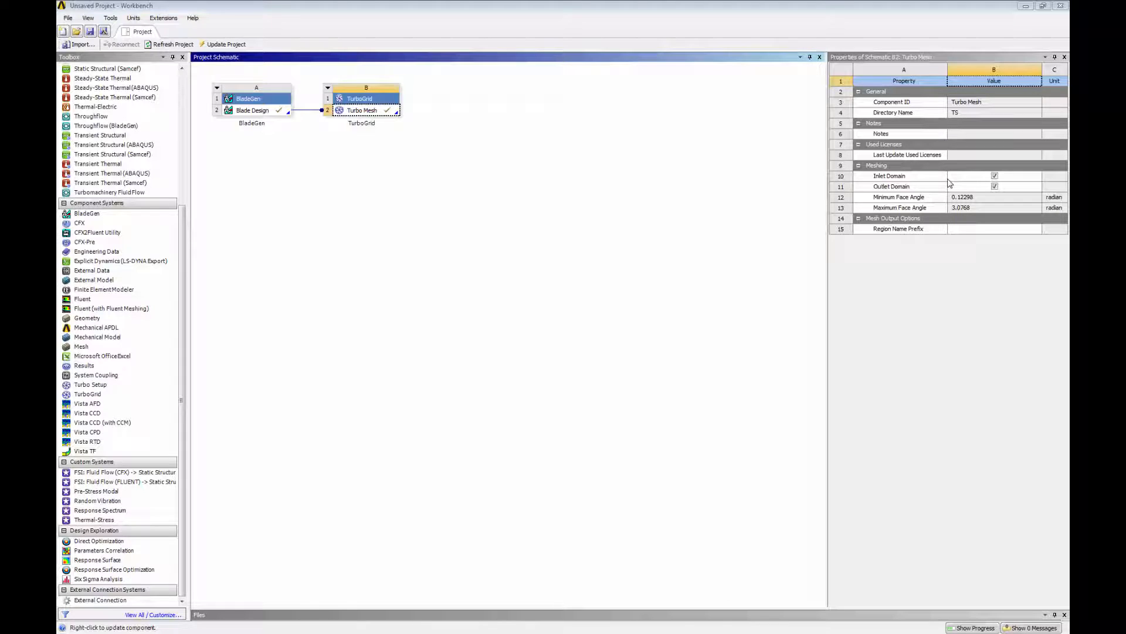
Step: Transfer the Turbo Mesh cell's data to a new CFX analysis system
right_click(361, 110)
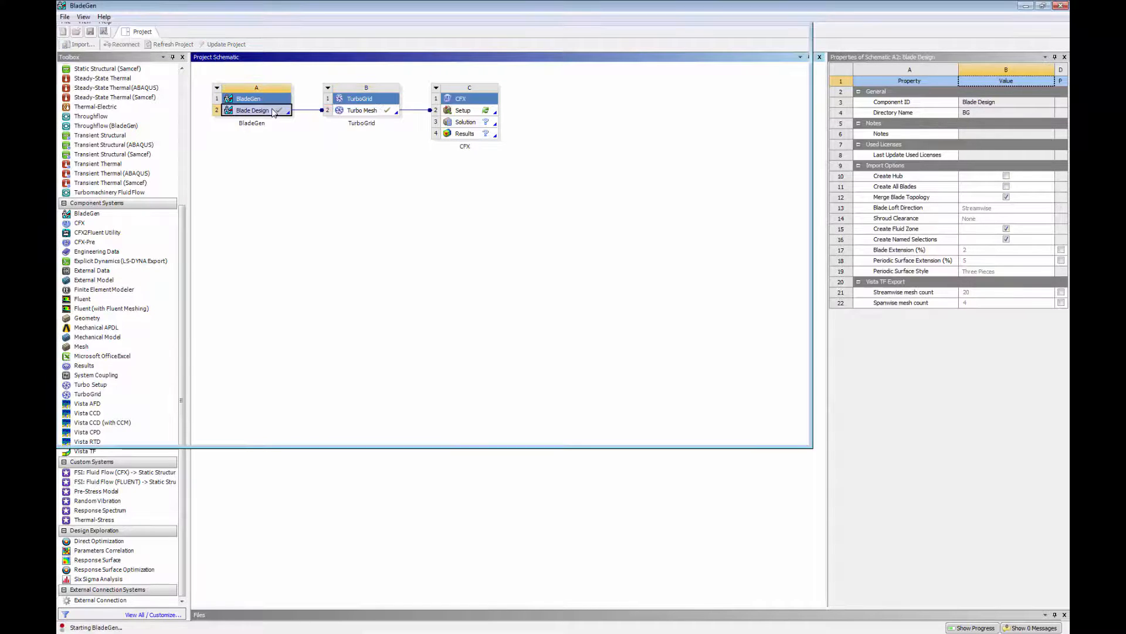
Step: Edit the leading-edge theta via Adjust Blade Angles in BladeGen, then reopen Turbo Mesh showing ~435,000 nodes
double_click(252, 110)
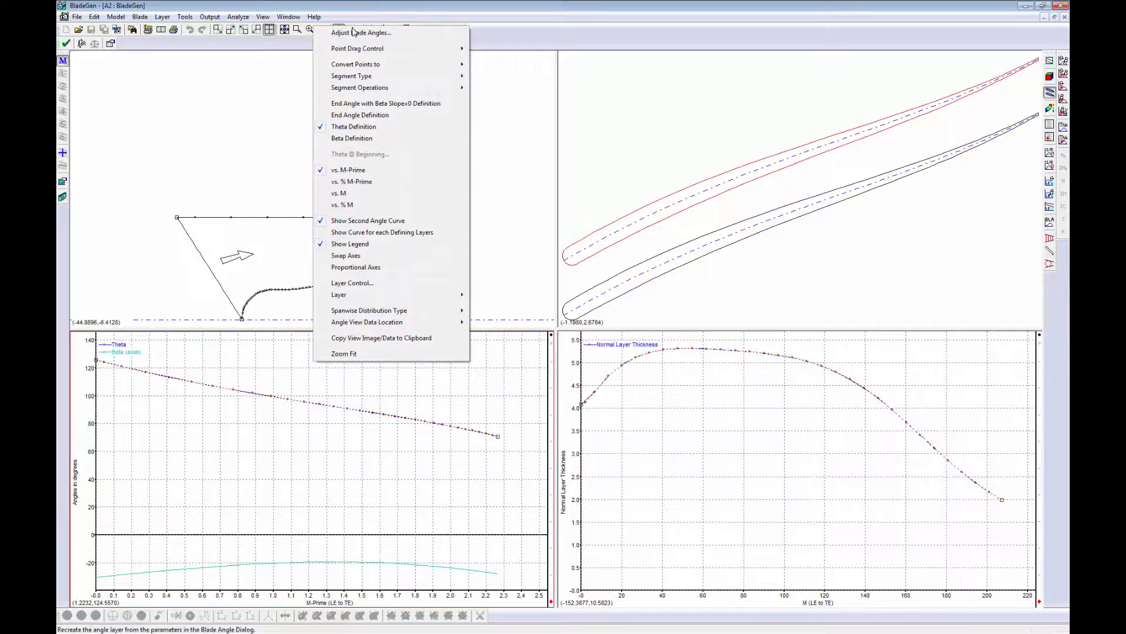
click(360, 33)
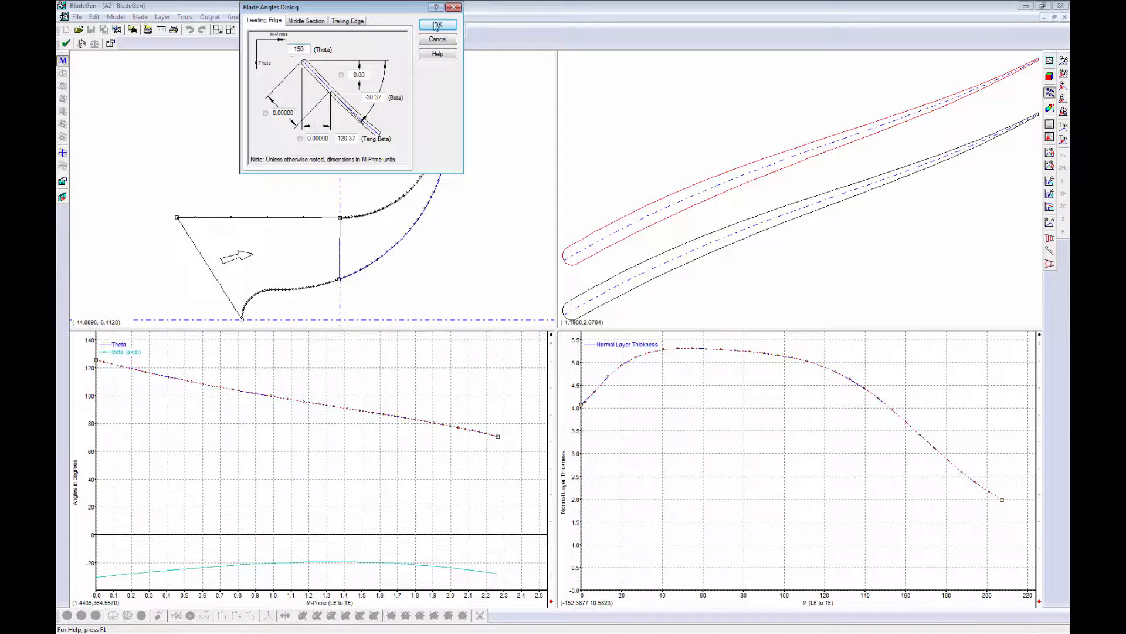
click(436, 24)
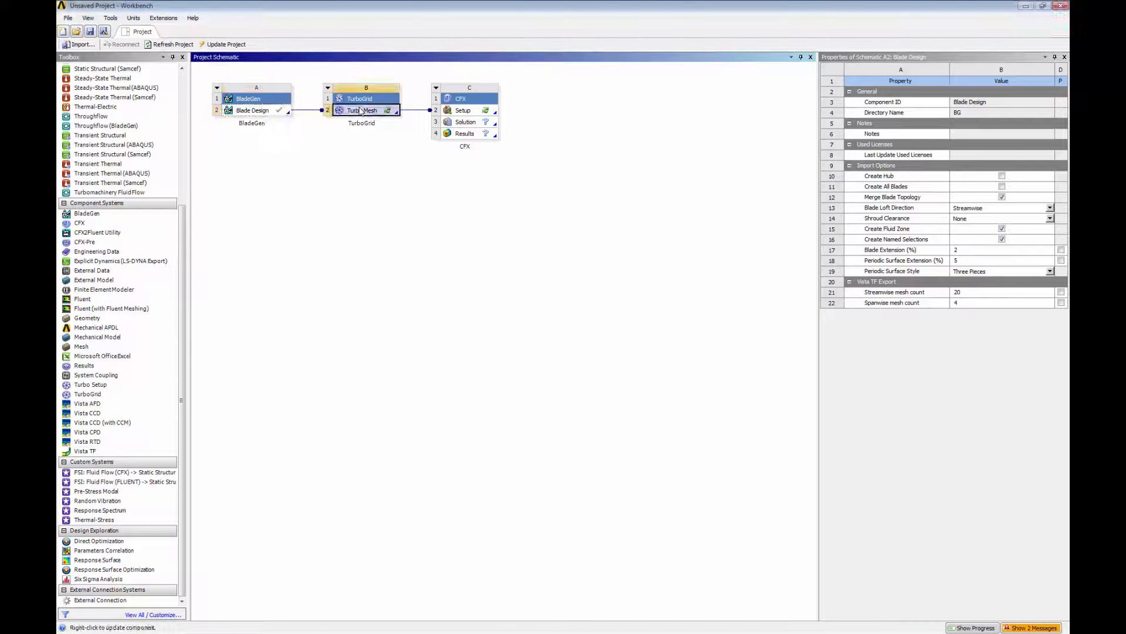
double_click(363, 110)
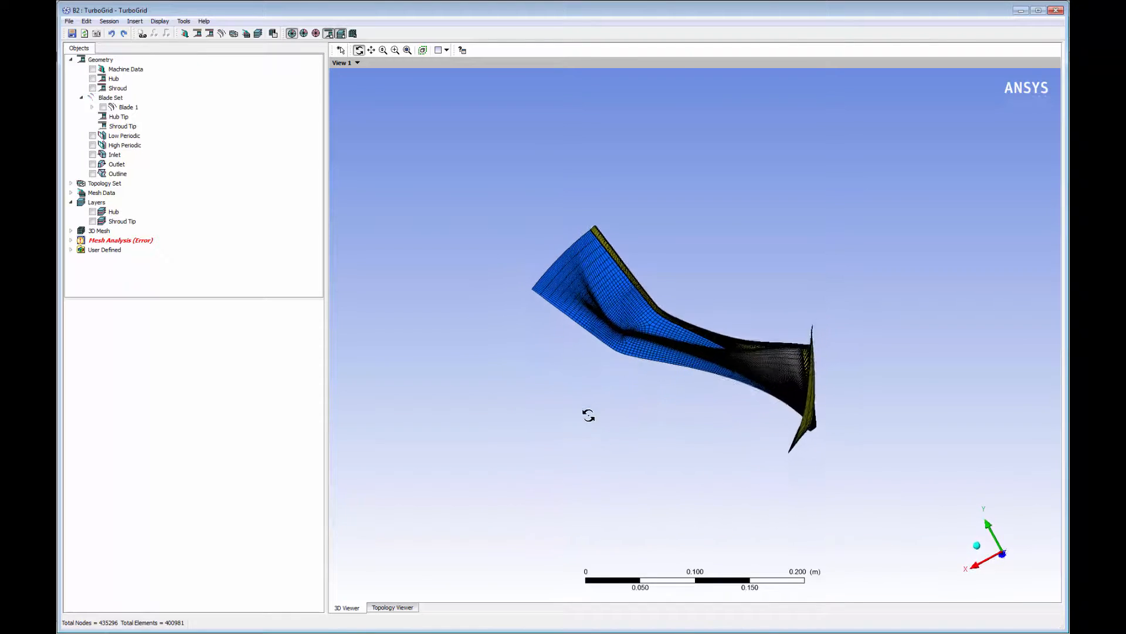
Step: Show the passage mesh in View 3 and review Mesh Statistics flagging volume and edge length ratios
click(358, 63)
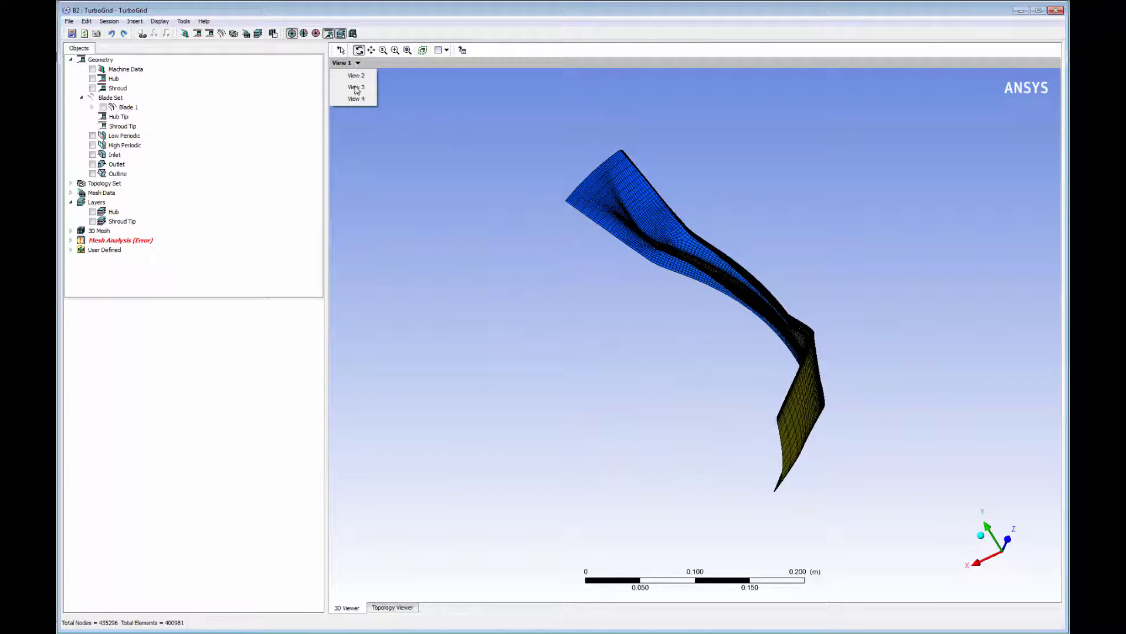
click(355, 87)
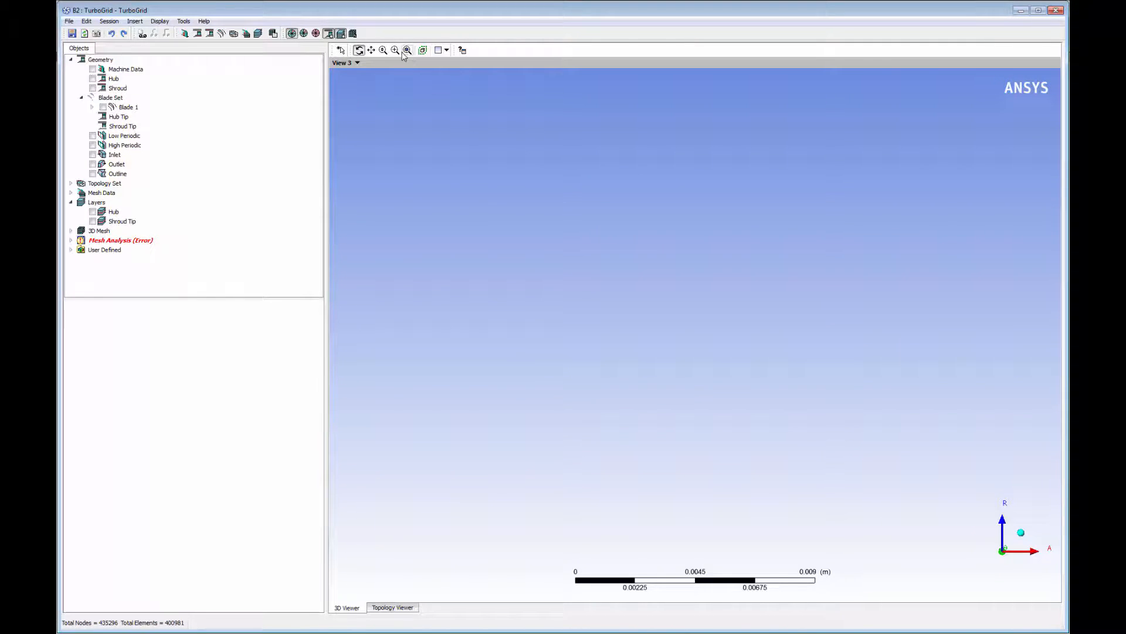
double_click(120, 240)
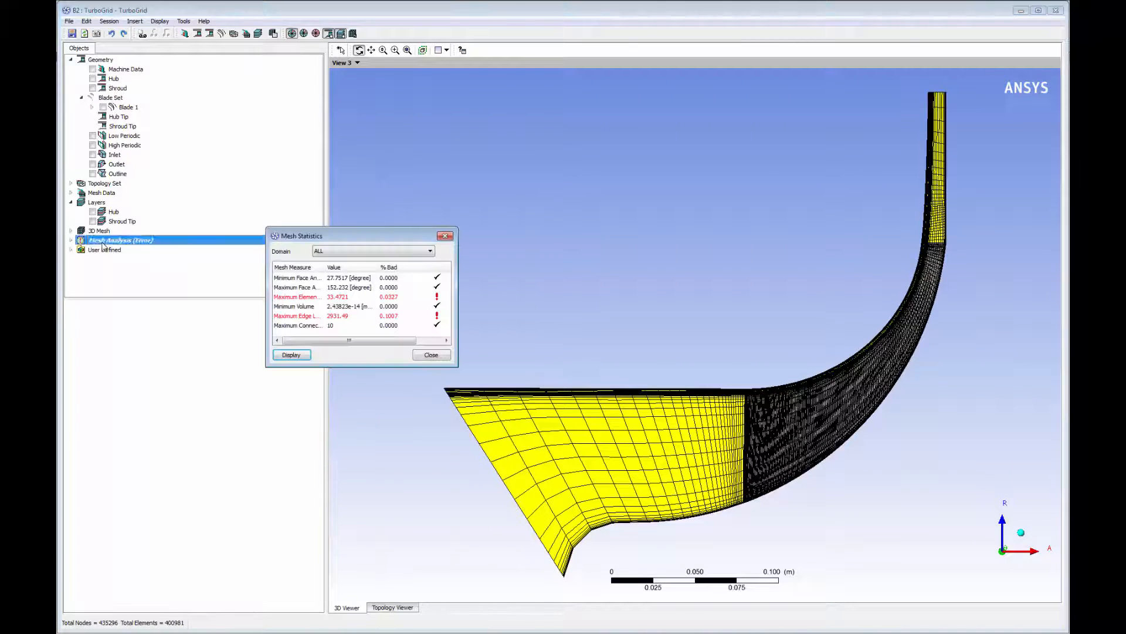
click(71, 240)
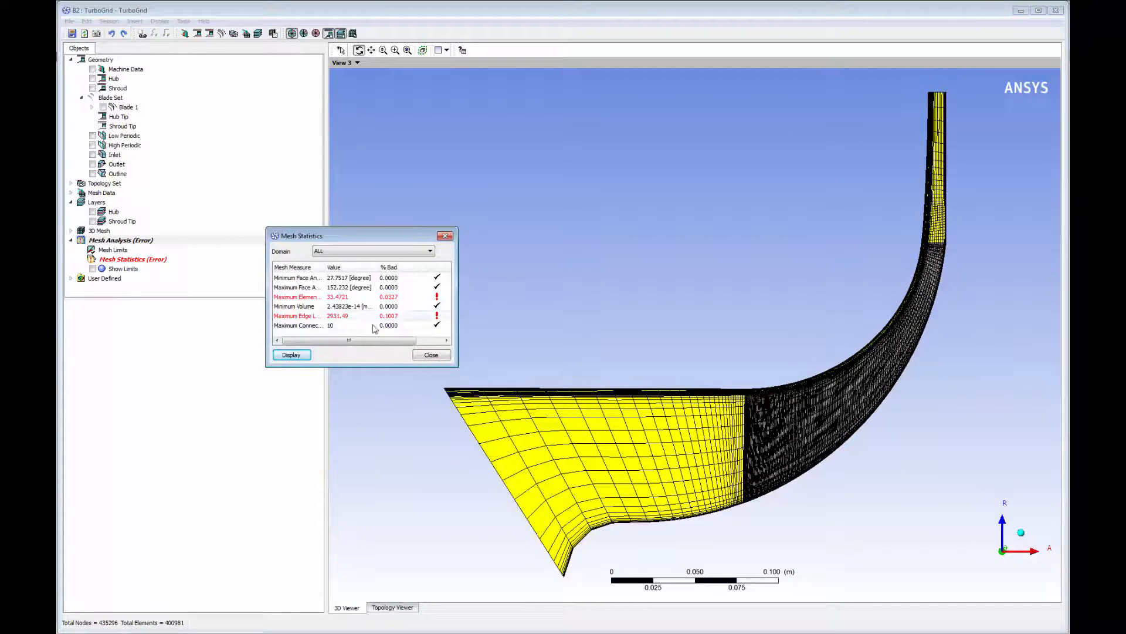
click(432, 354)
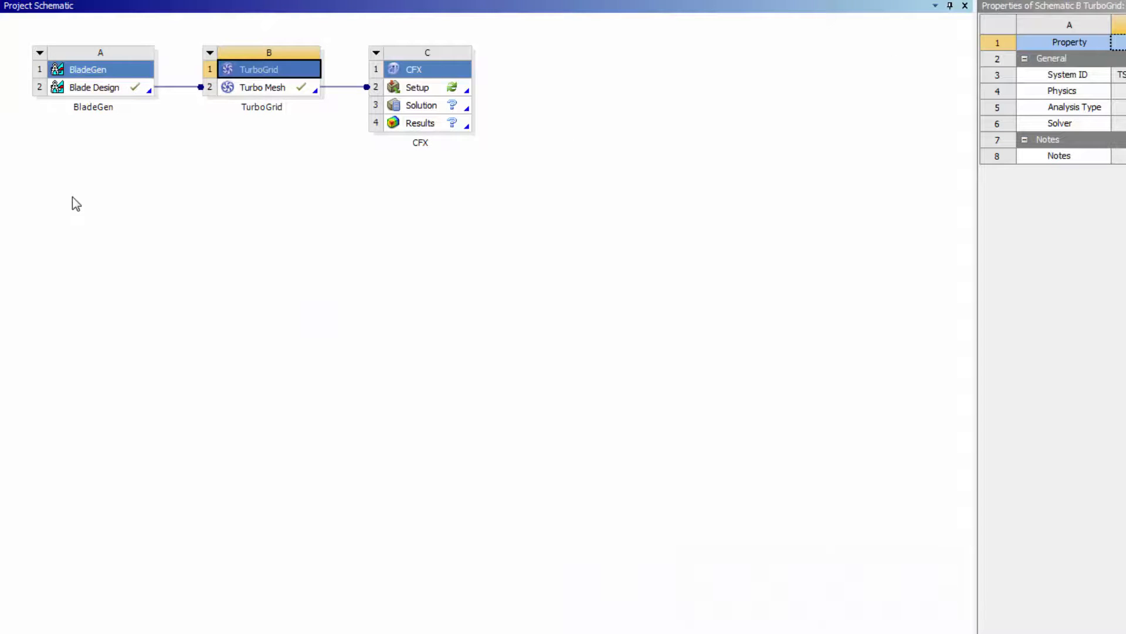
mouse_move(169, 40)
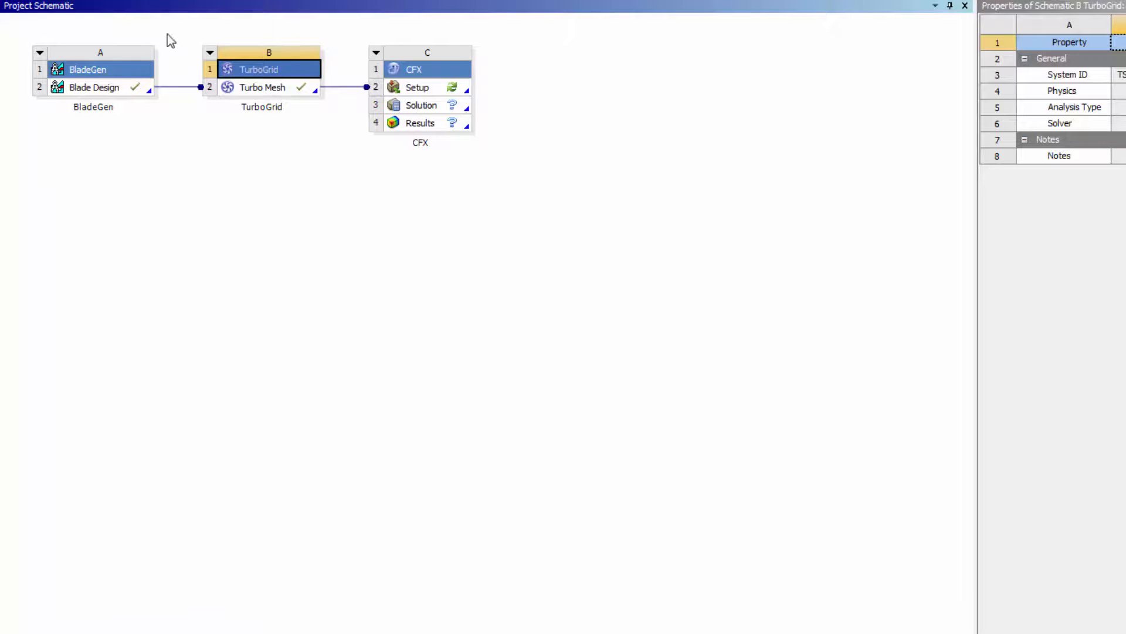
mouse_move(336, 28)
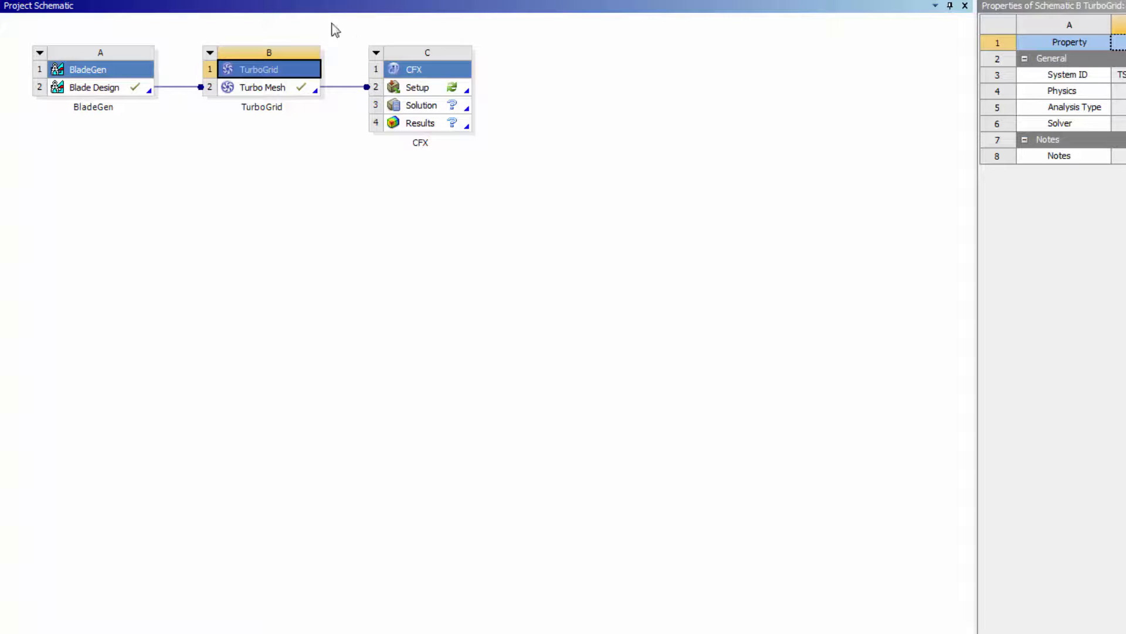
mouse_move(507, 204)
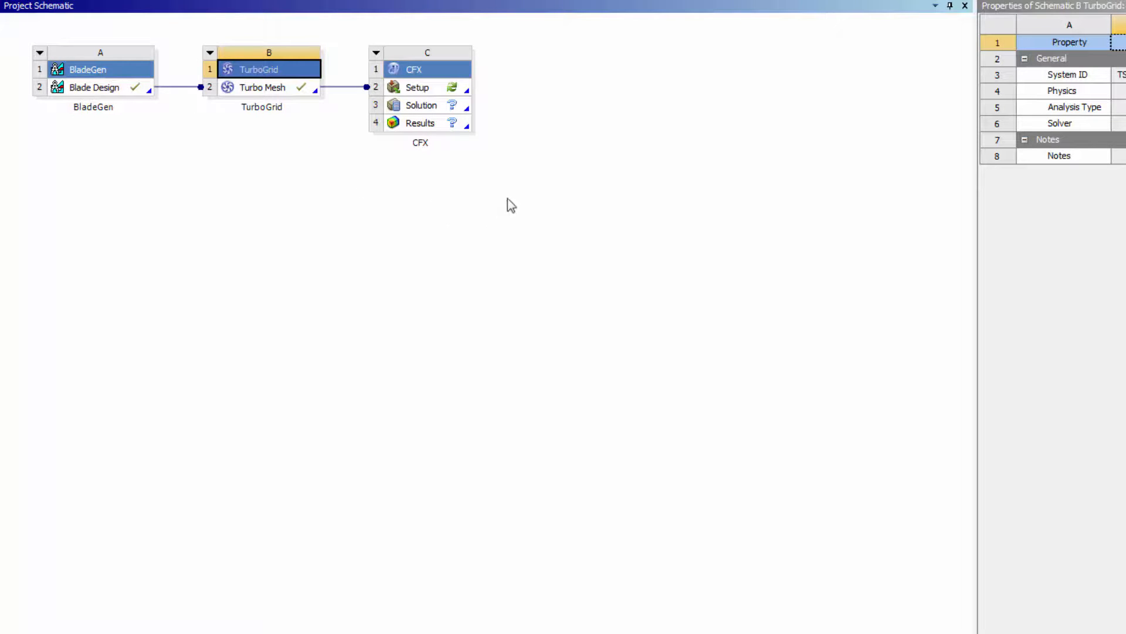
mouse_move(374, 176)
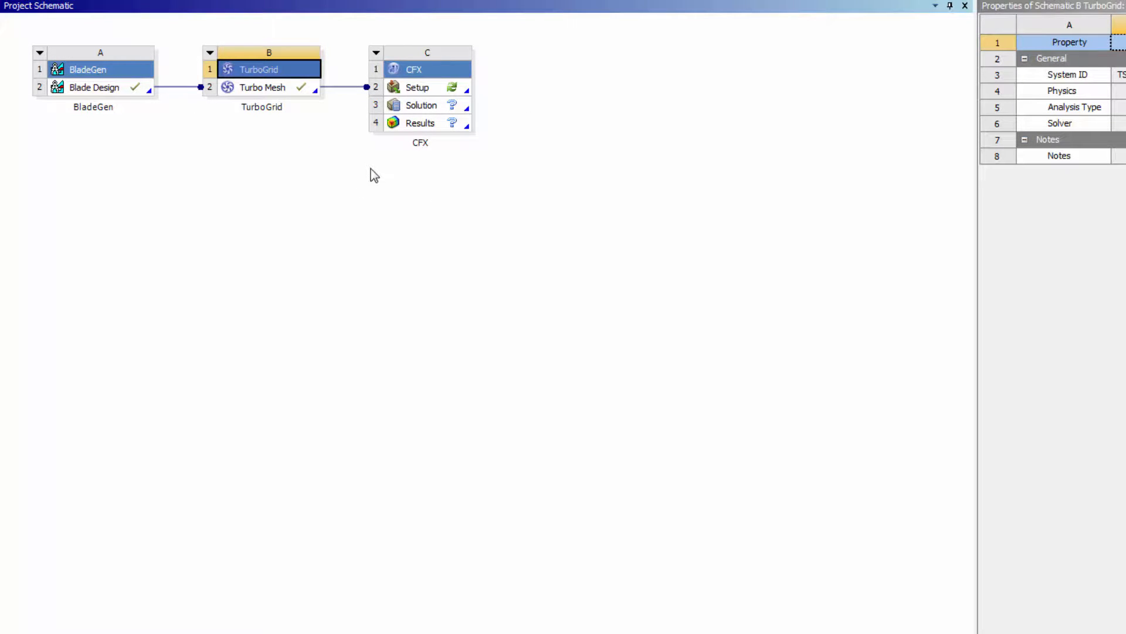